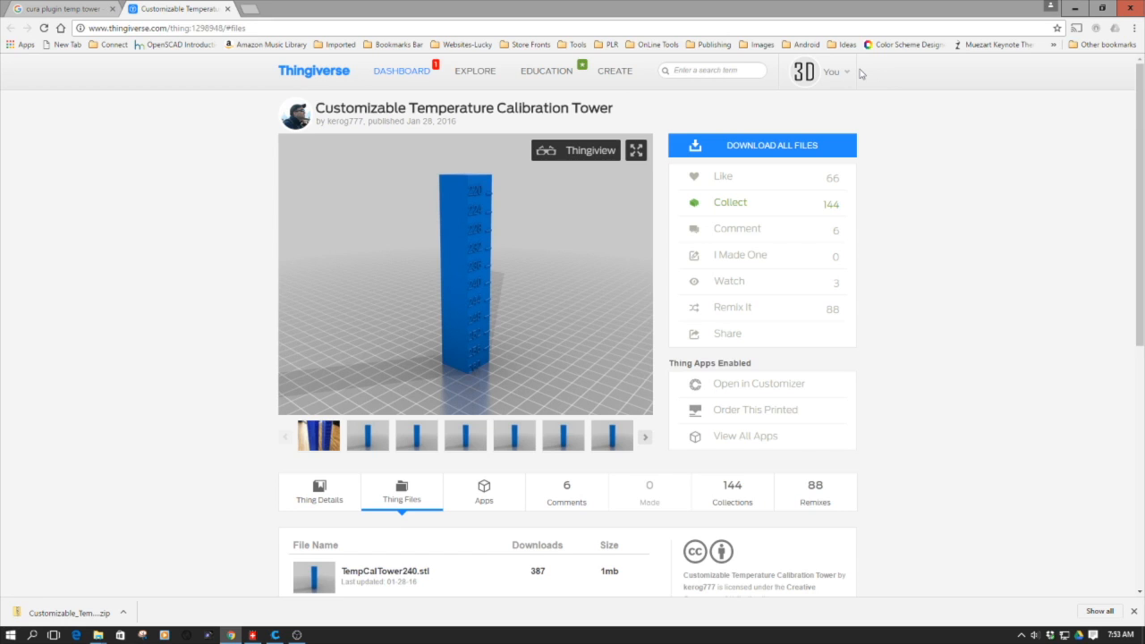
pyautogui.moveTo(386, 155)
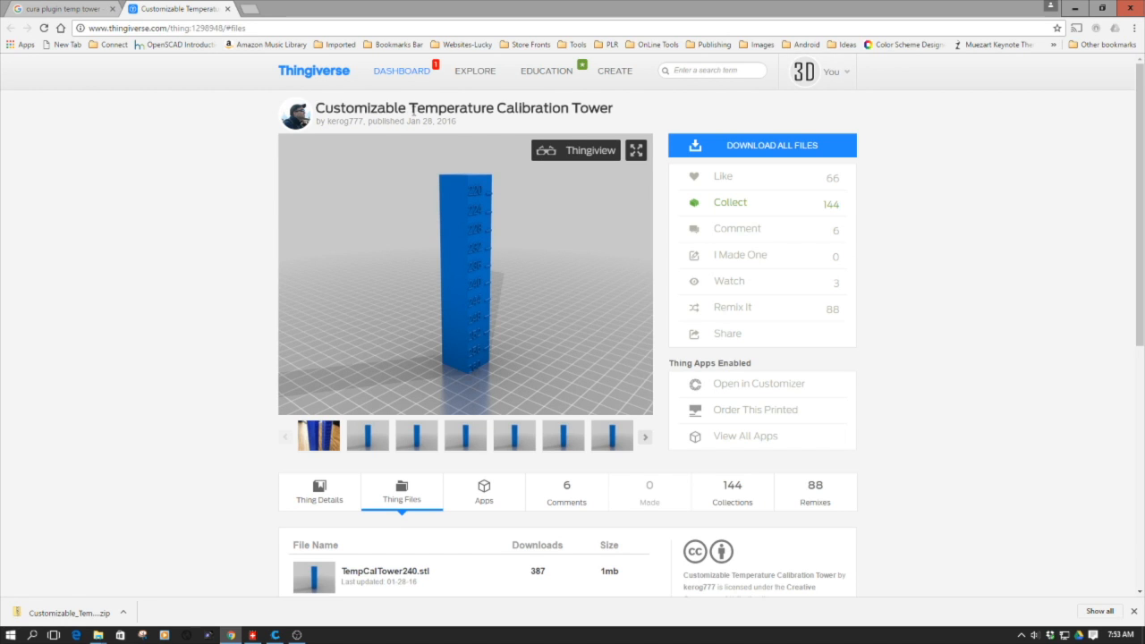
# - Scroll Thingiverse's Thing Files down to the TempCalTower STLs, VaryTempWithHeight.py and SCAD file
pyautogui.doubleClick(508, 108)
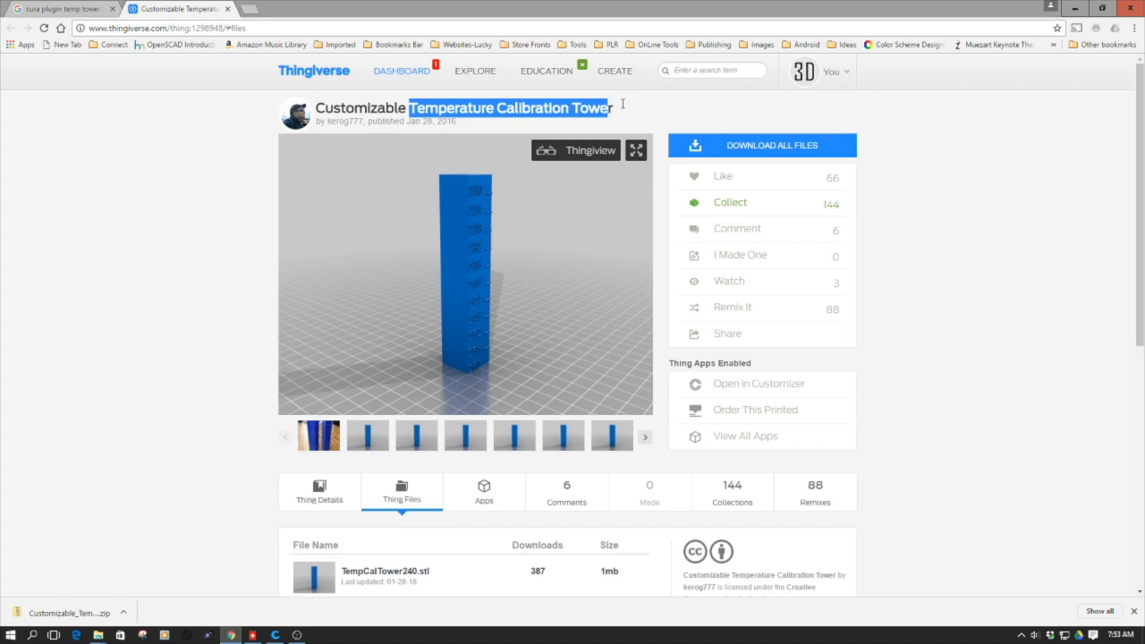
pyautogui.moveTo(952, 215)
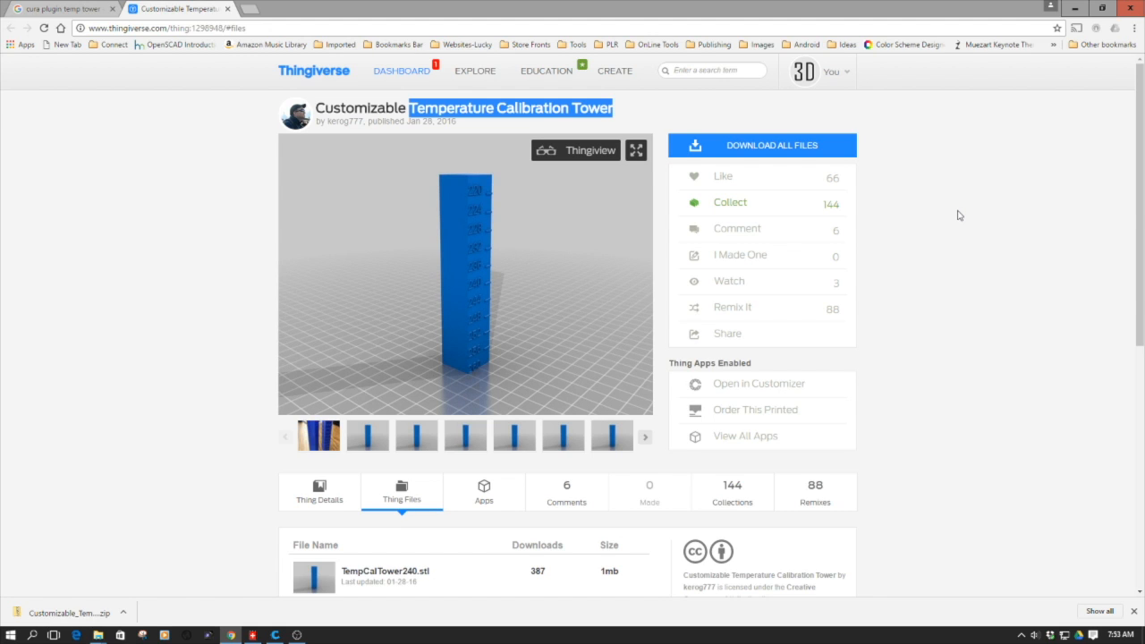
pyautogui.moveTo(1135, 181)
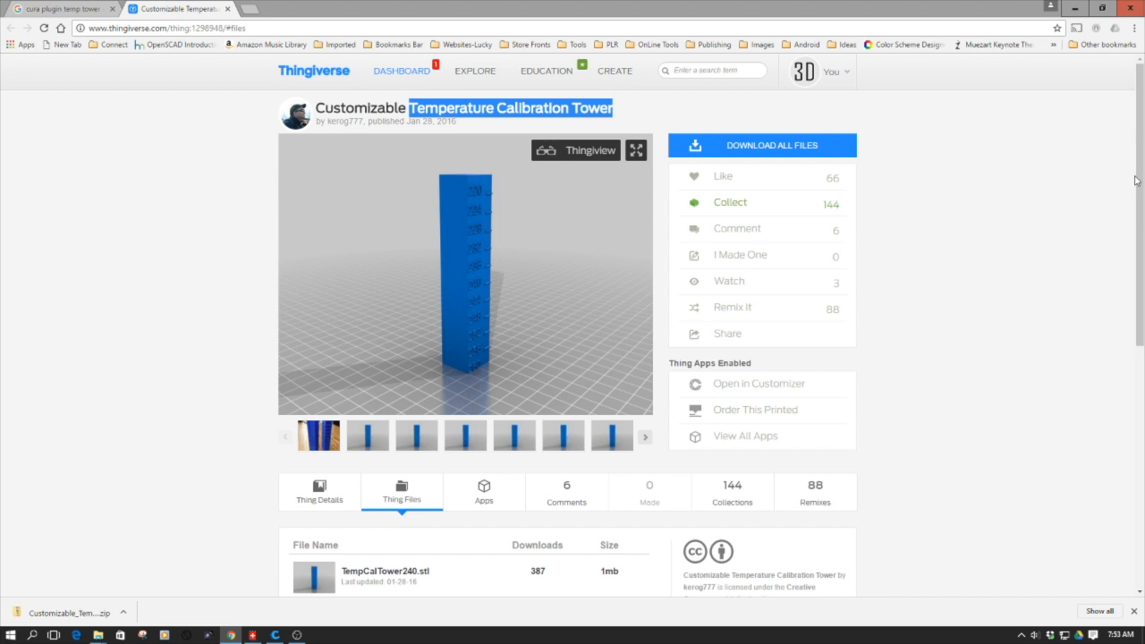
pyautogui.scroll(-3)
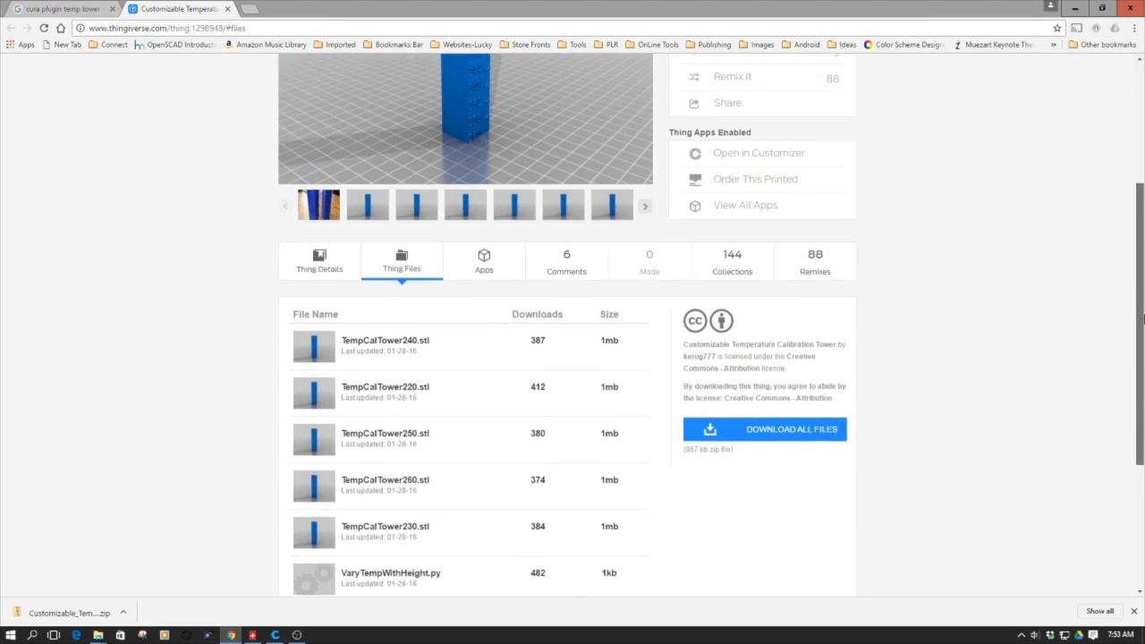
pyautogui.scroll(-3)
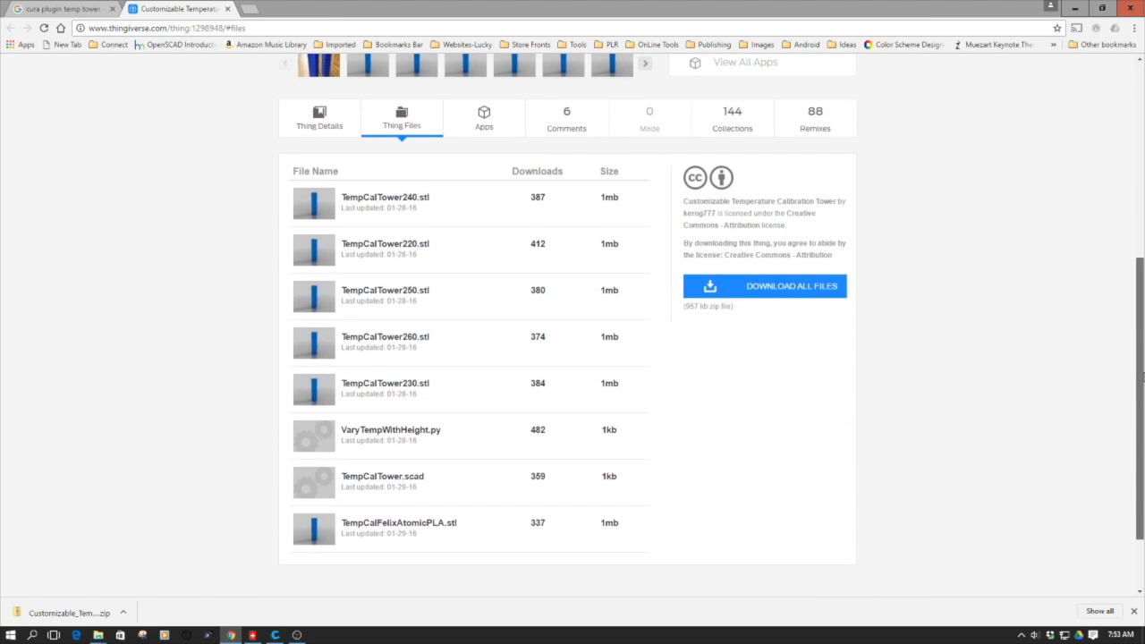
pyautogui.moveTo(414, 244)
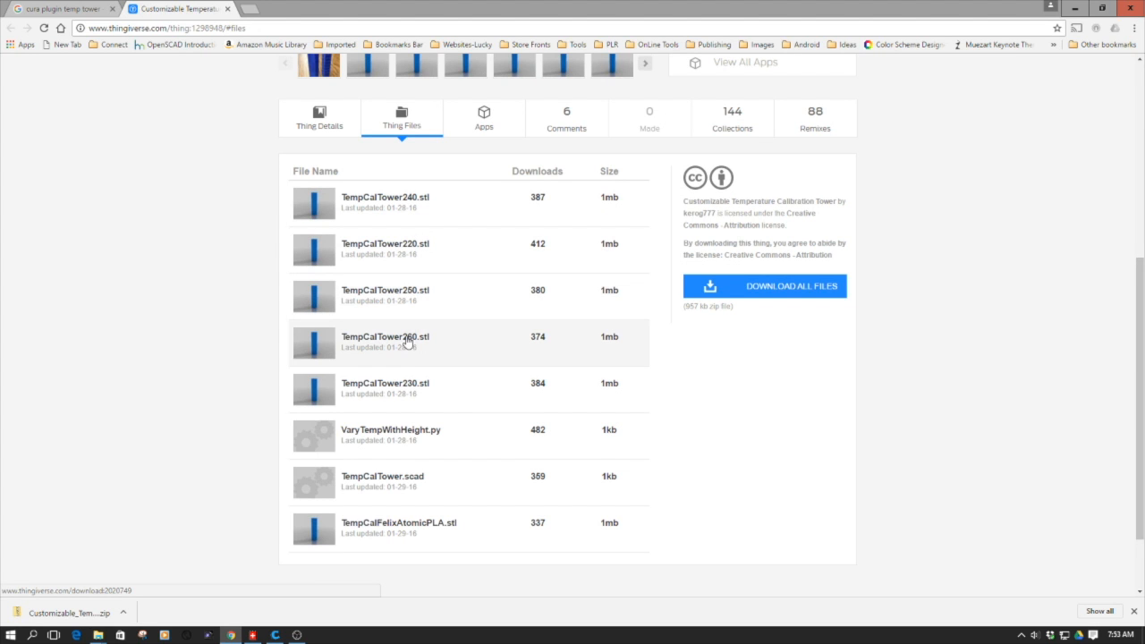
pyautogui.moveTo(675, 296)
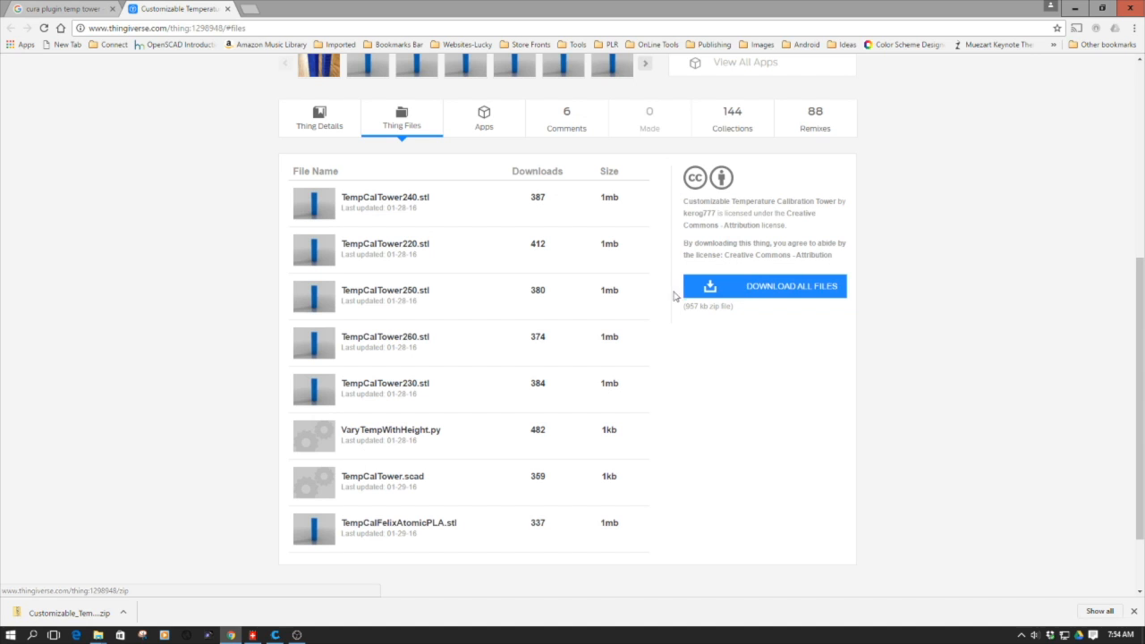
pyautogui.moveTo(162, 395)
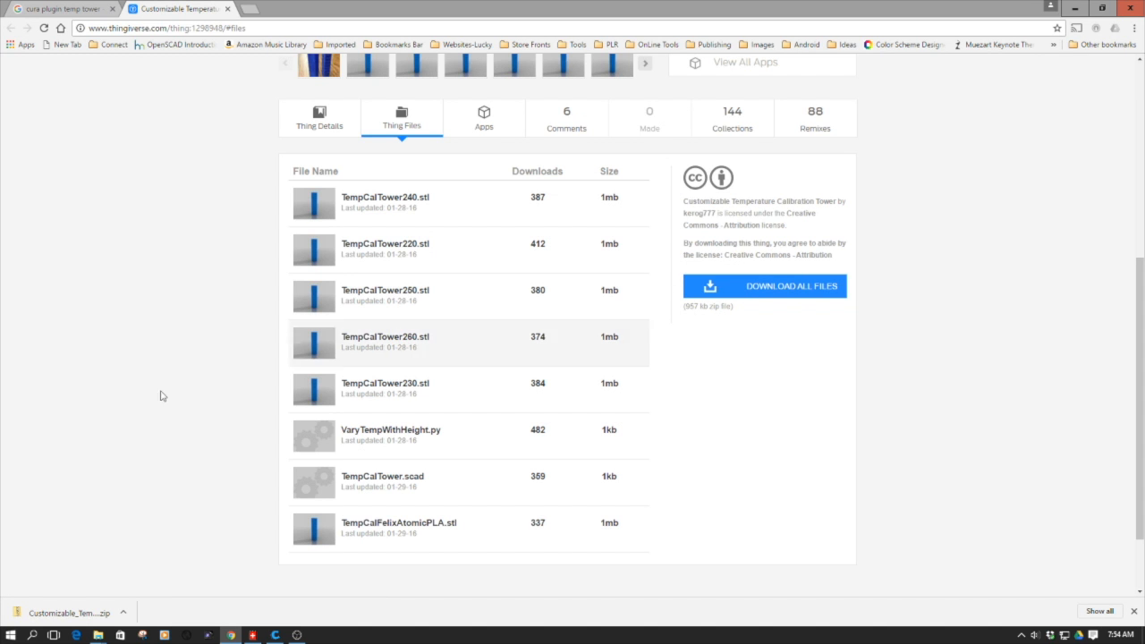
pyautogui.moveTo(99, 634)
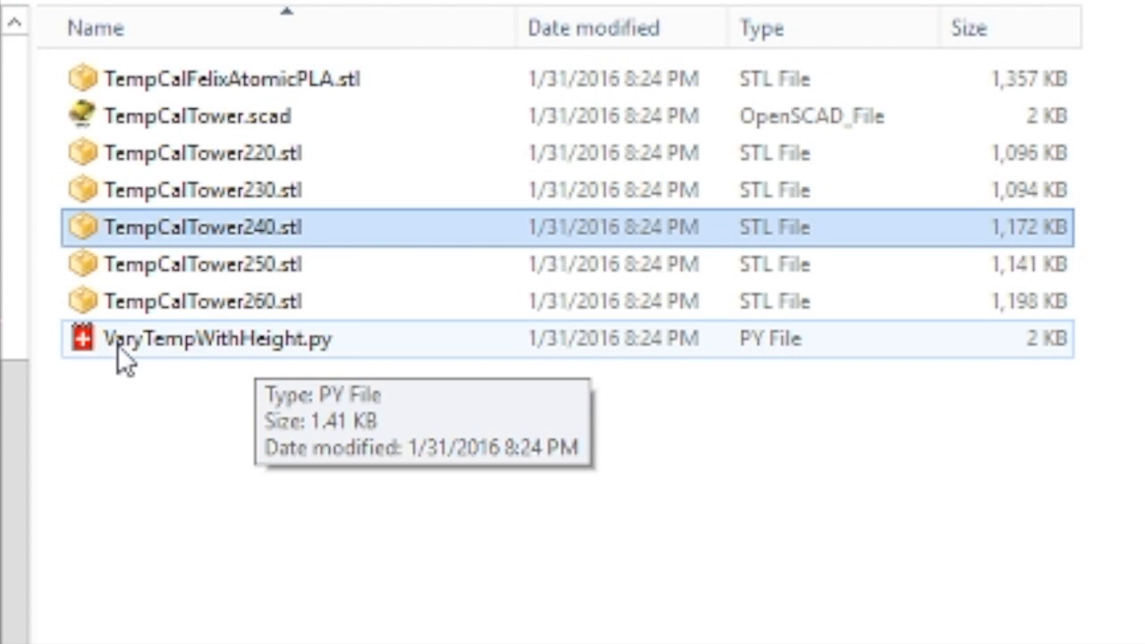
pyautogui.moveTo(308, 366)
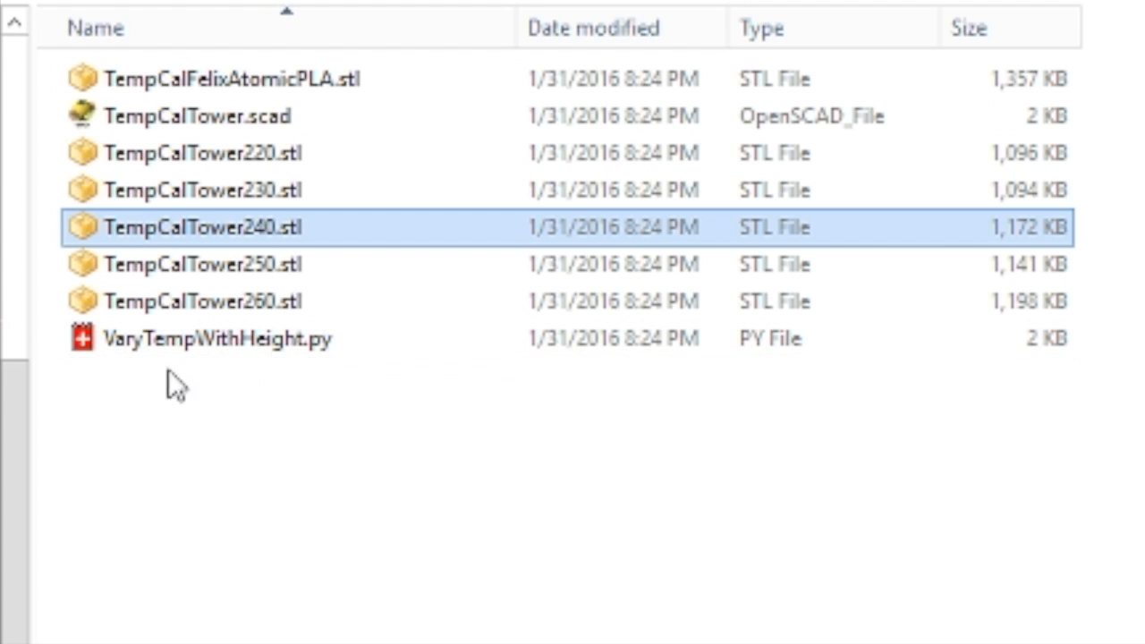
pyautogui.moveTo(260, 338)
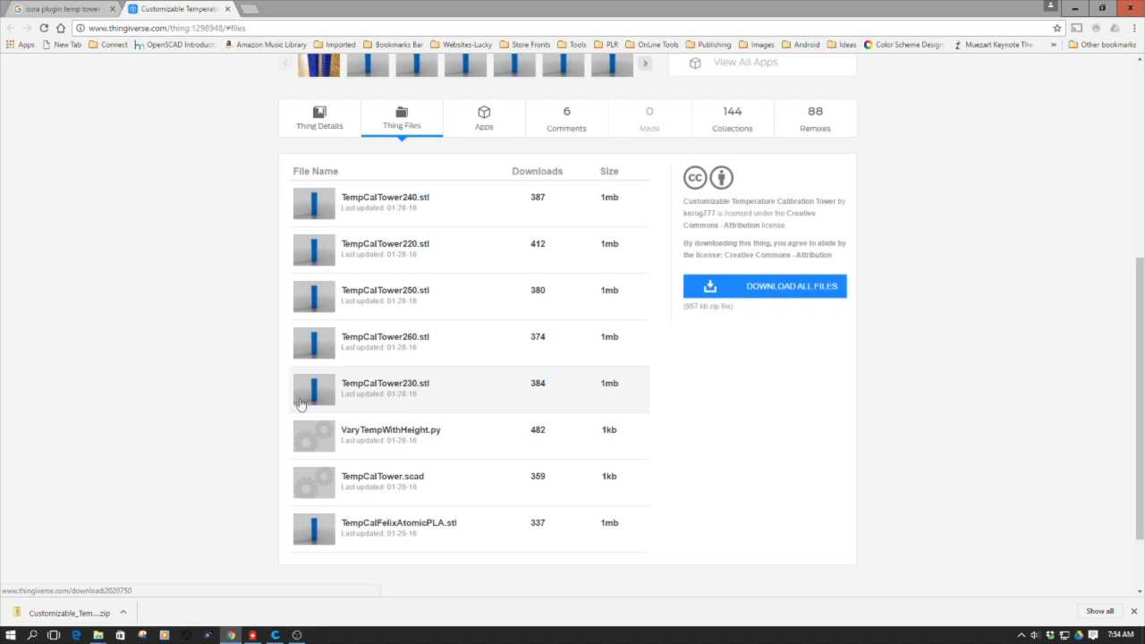
pyautogui.moveTo(227, 427)
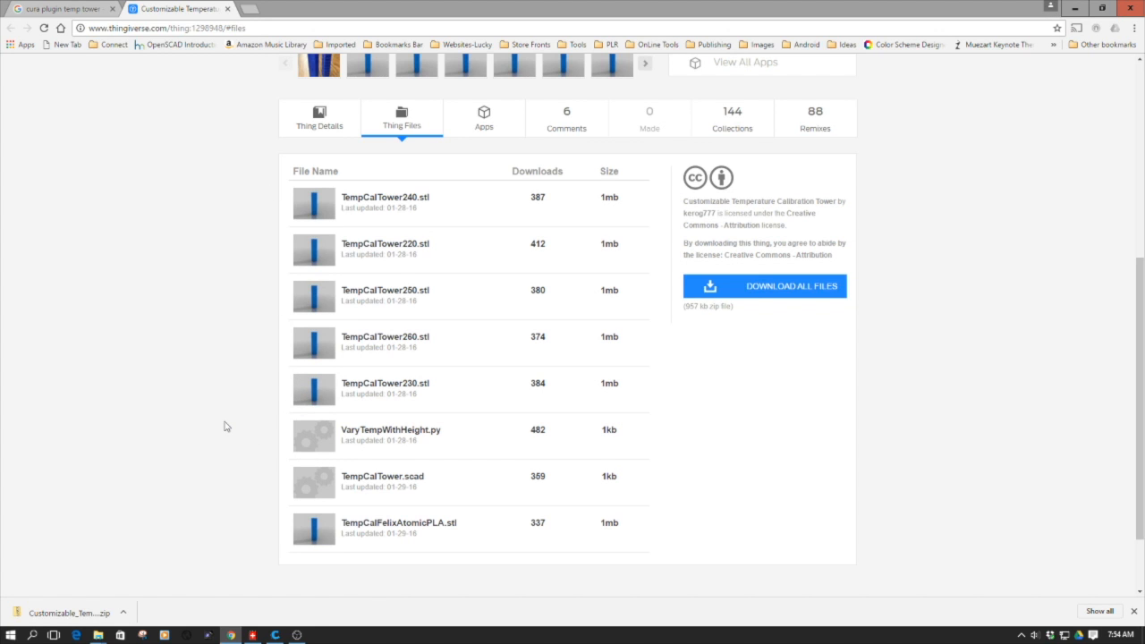
pyautogui.moveTo(276, 577)
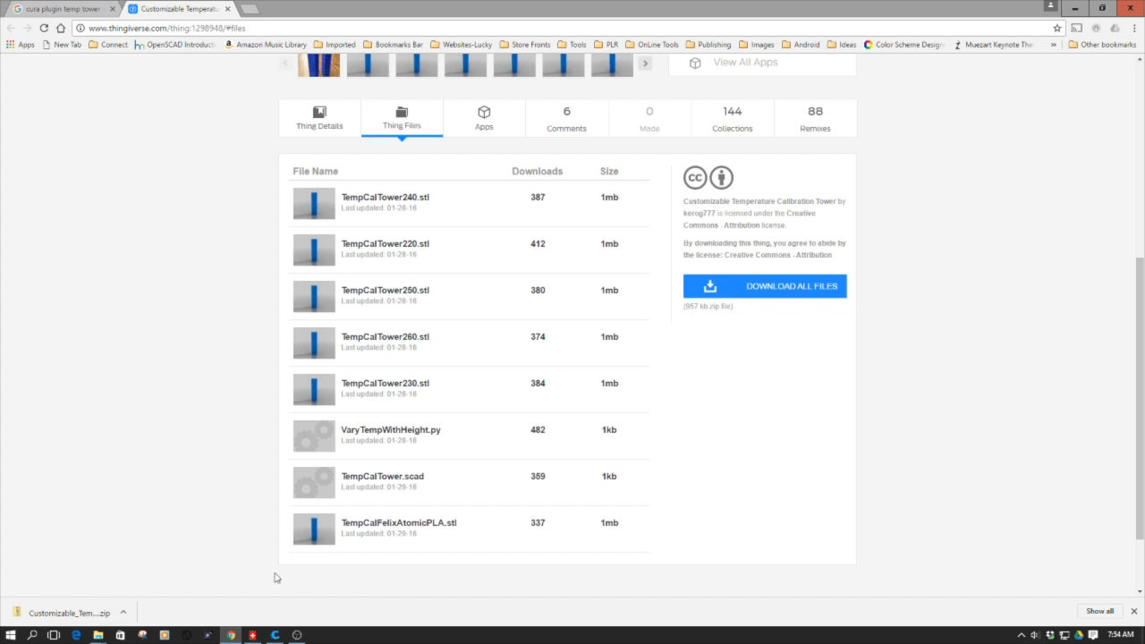
pyautogui.moveTo(276, 635)
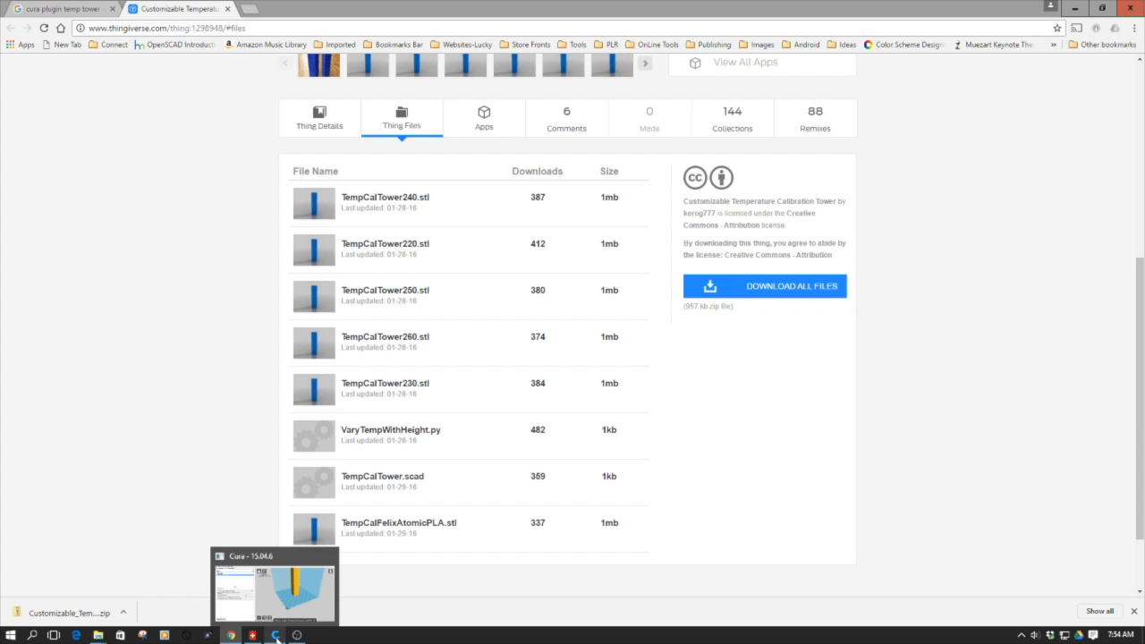
# - Bring Cura forward and open its plugin location folder from the Plugins settings
pyautogui.click(275, 585)
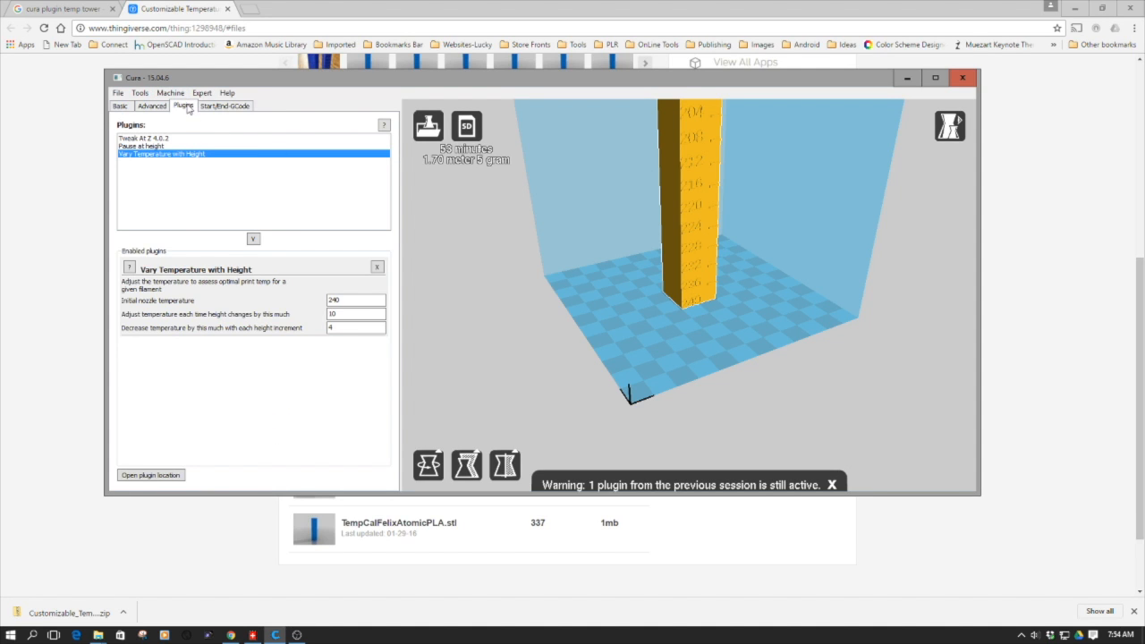
pyautogui.moveTo(190, 416)
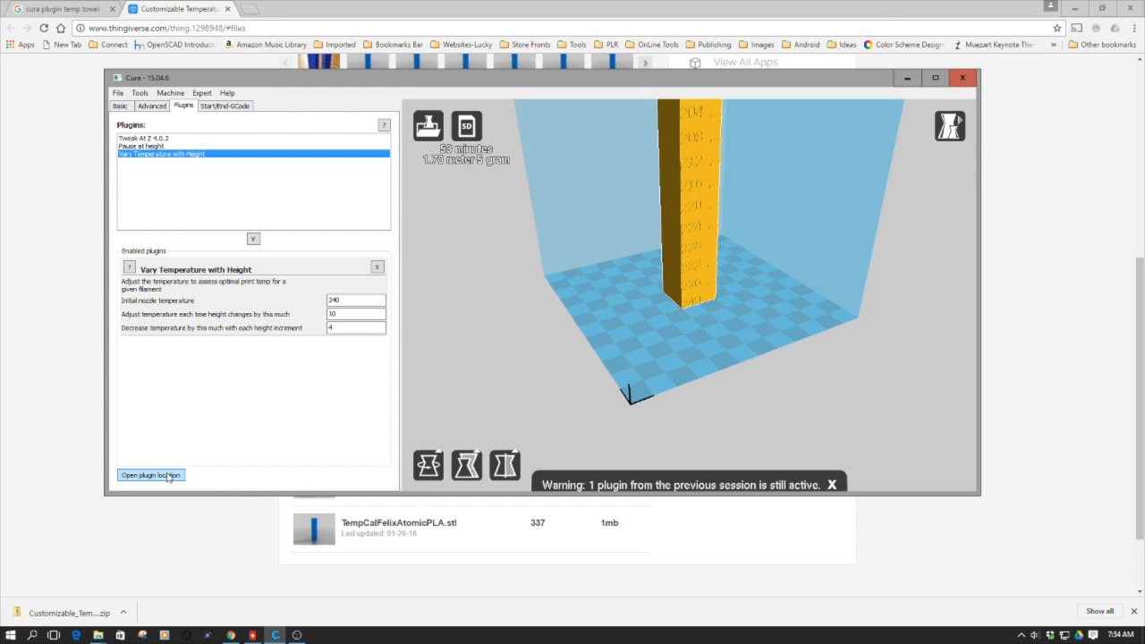
pyautogui.click(150, 475)
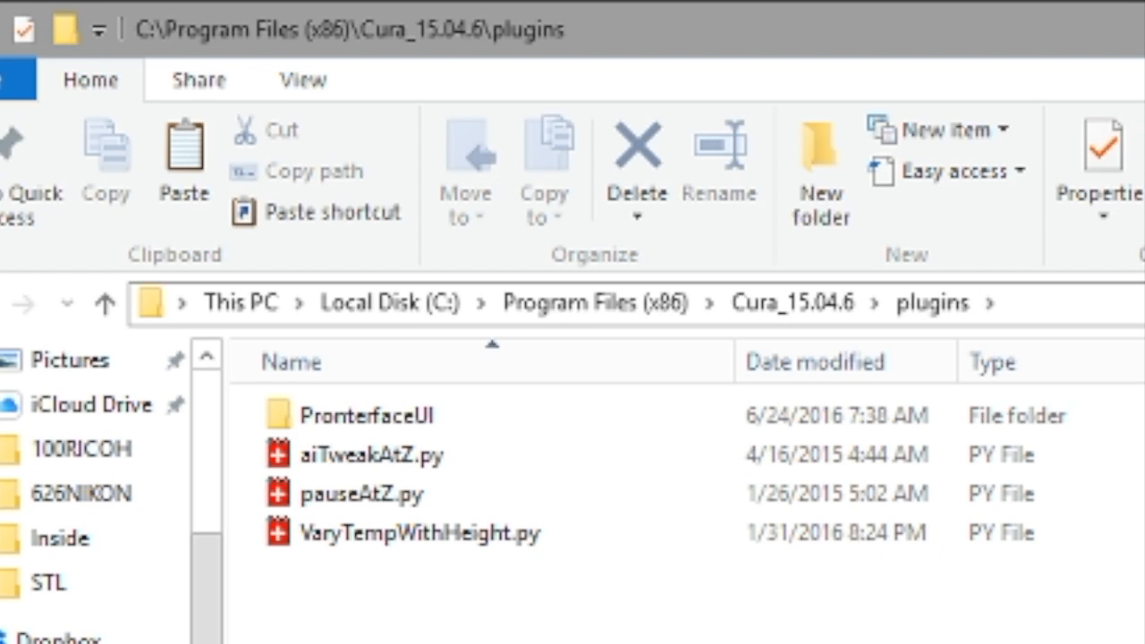
# - Select VaryTempWithHeight.py among the scripts in the Cura_15.04.6\plugins folder
pyautogui.click(363, 493)
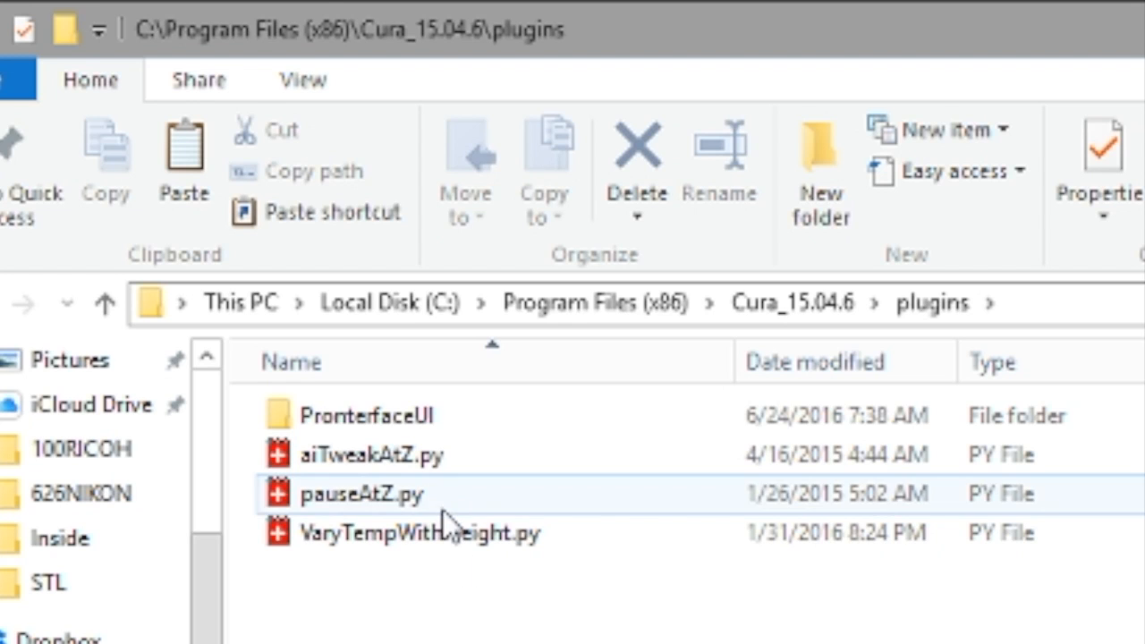
pyautogui.click(419, 533)
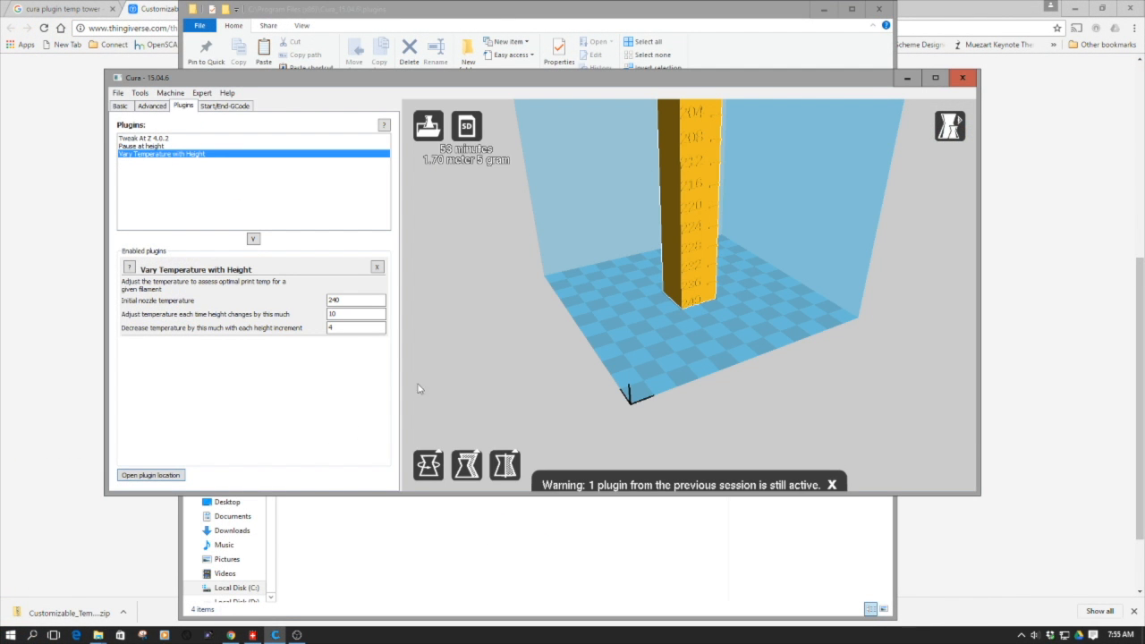
pyautogui.moveTo(400, 389); pyautogui.dragTo(257, 390)
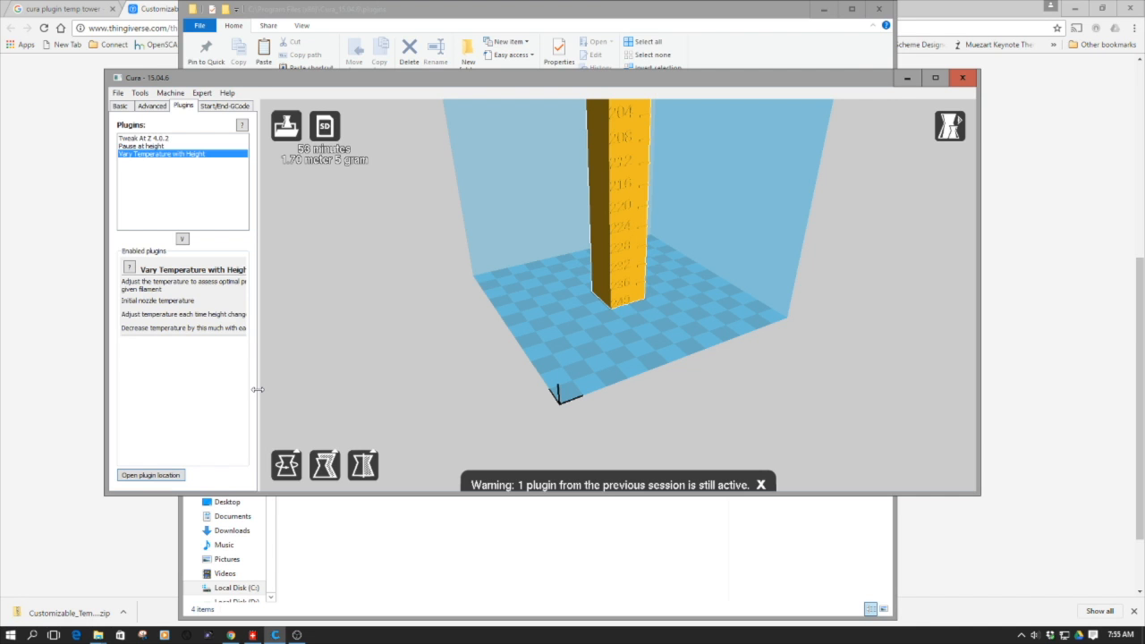
pyautogui.moveTo(259, 389); pyautogui.dragTo(364, 389)
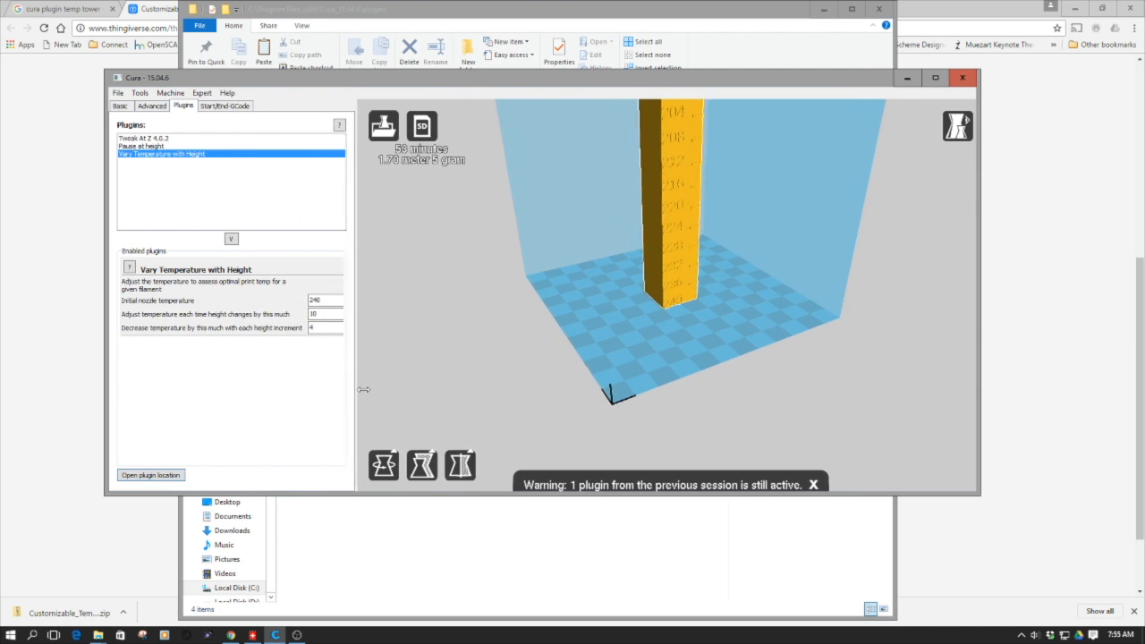
pyautogui.moveTo(364, 389); pyautogui.dragTo(418, 389)
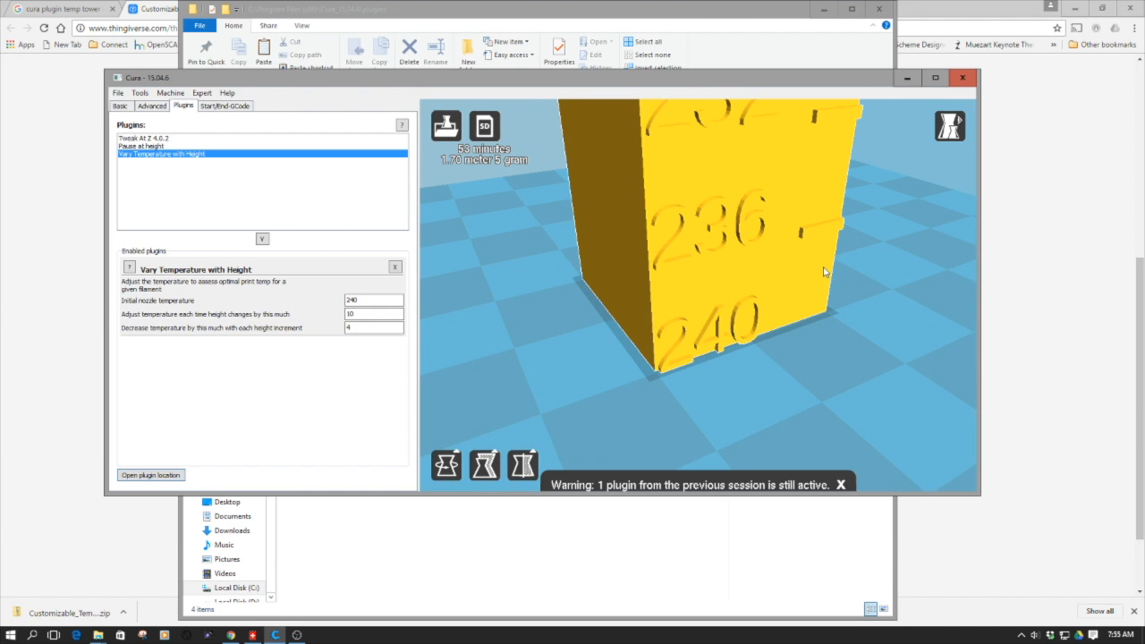
pyautogui.moveTo(689, 342)
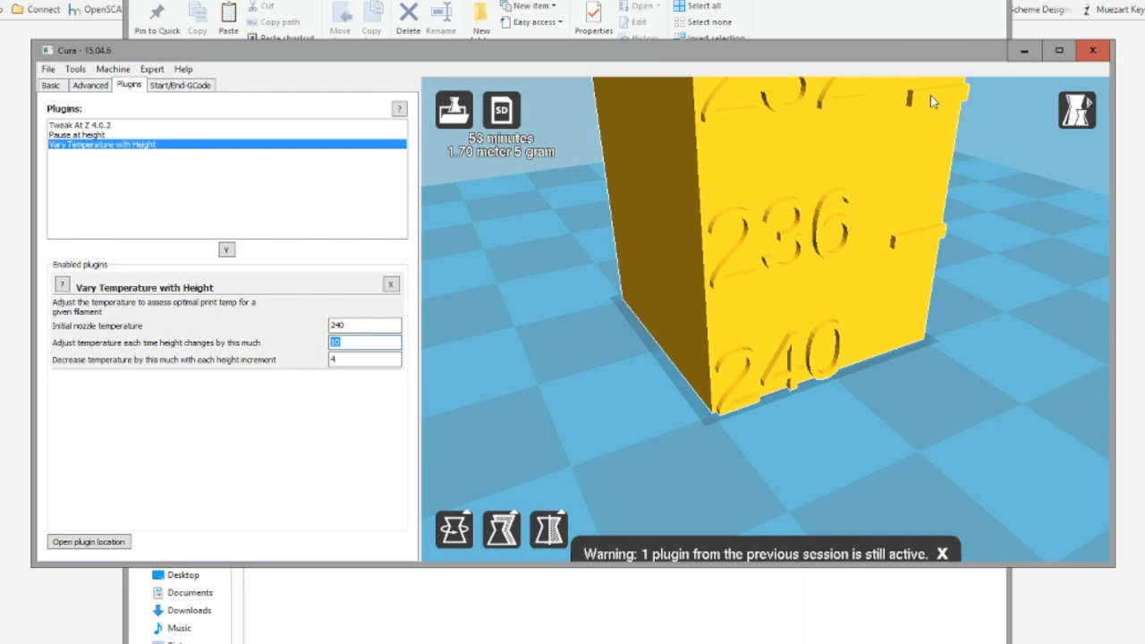
pyautogui.moveTo(930, 101); pyautogui.dragTo(885, 227)
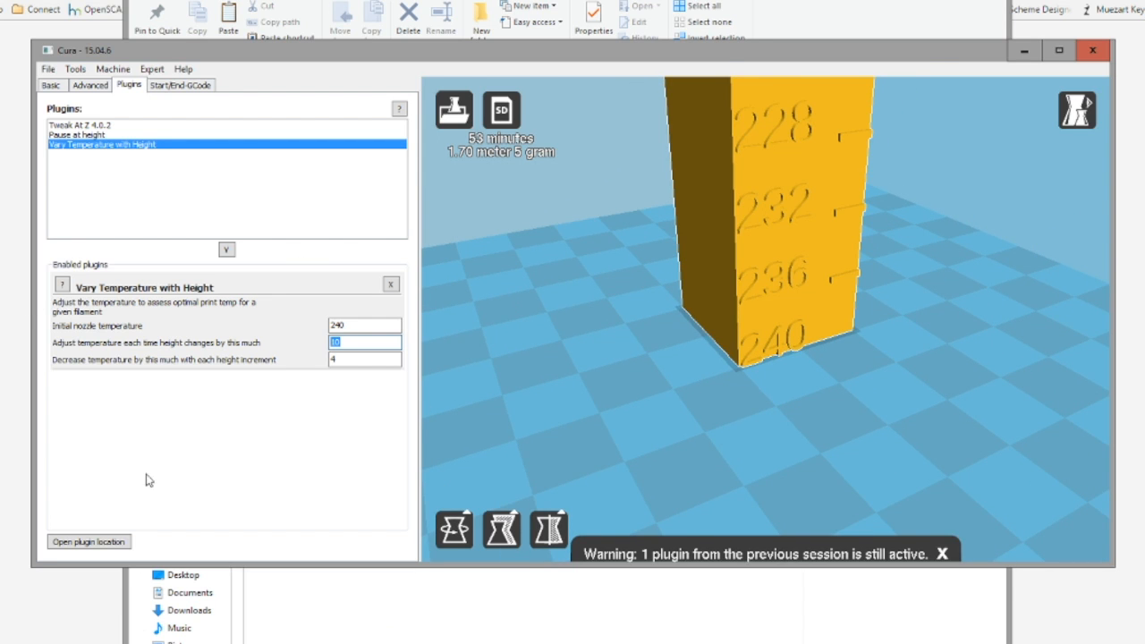
# - On the Basic tab, set layer height to 0.3 mm and printing temperature to 240 °C
pyautogui.click(51, 84)
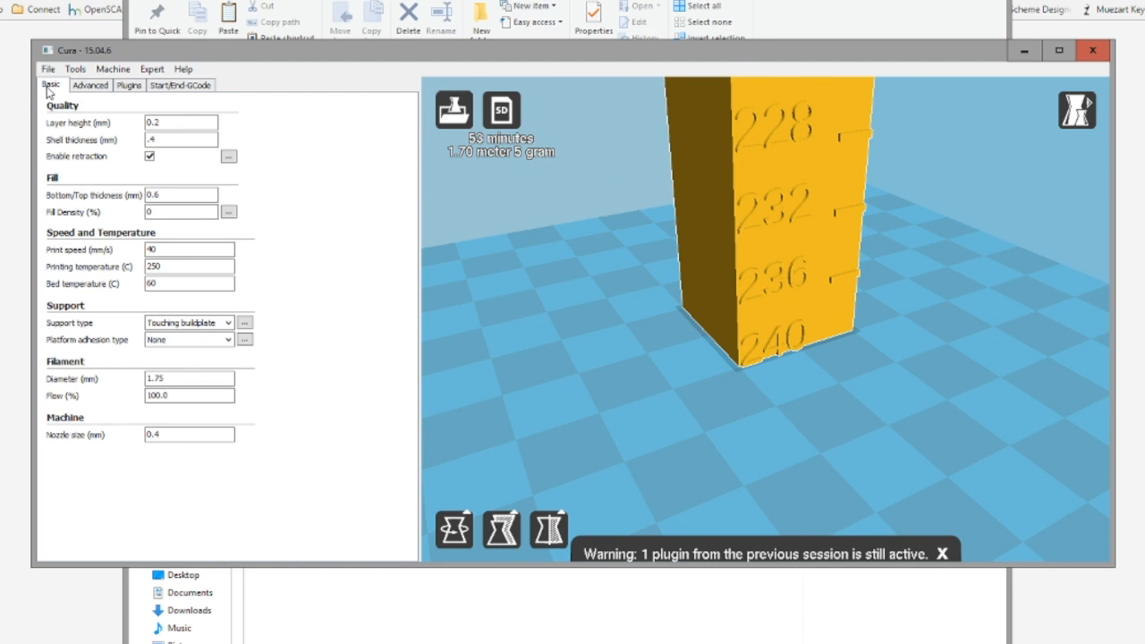
pyautogui.moveTo(386, 143)
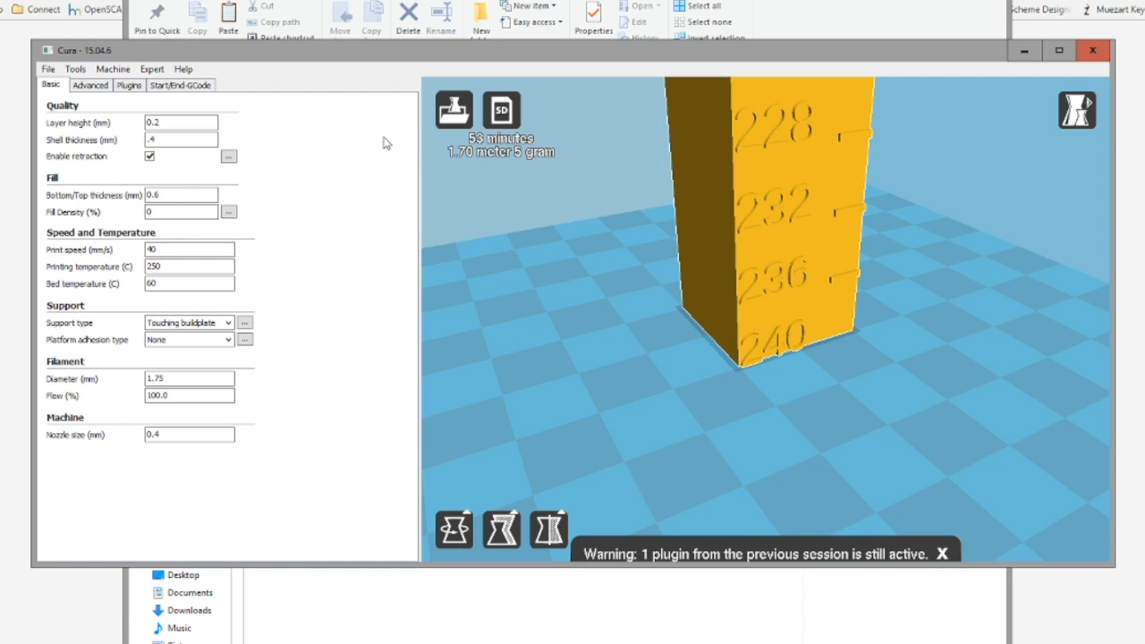
pyautogui.moveTo(112, 150)
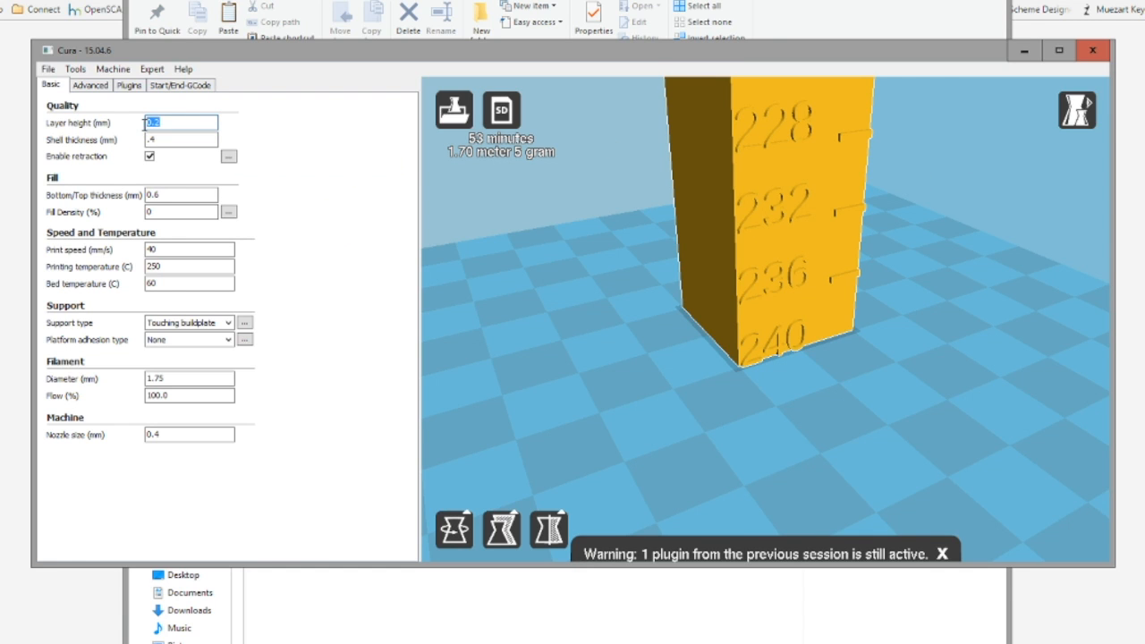
pyautogui.write('0.3')
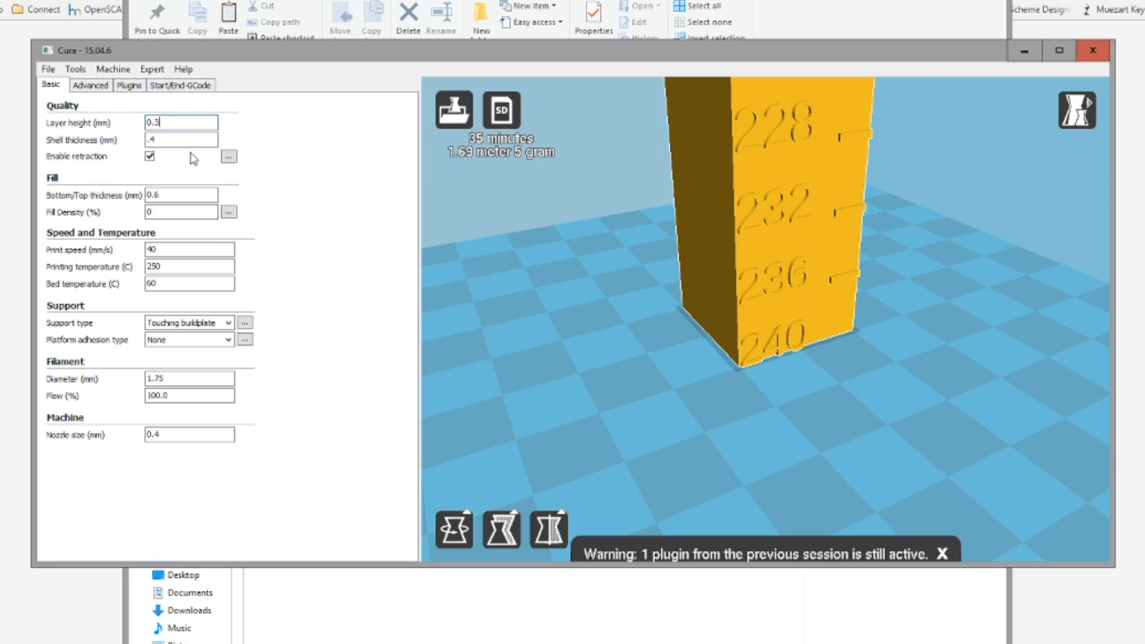
pyautogui.moveTo(181, 140)
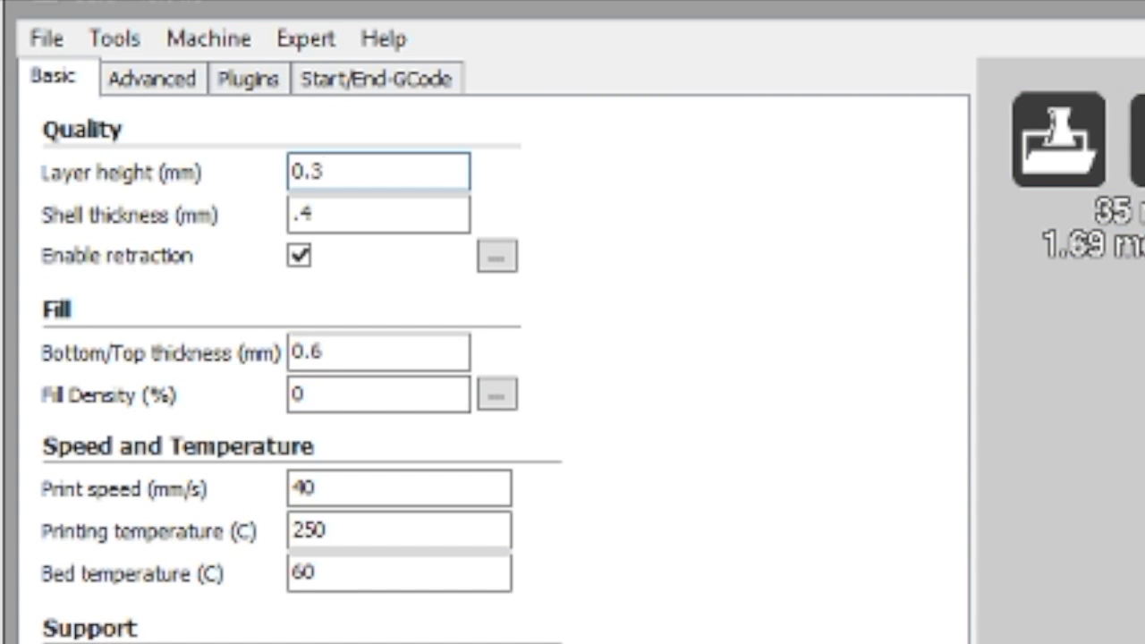
pyautogui.click(377, 172)
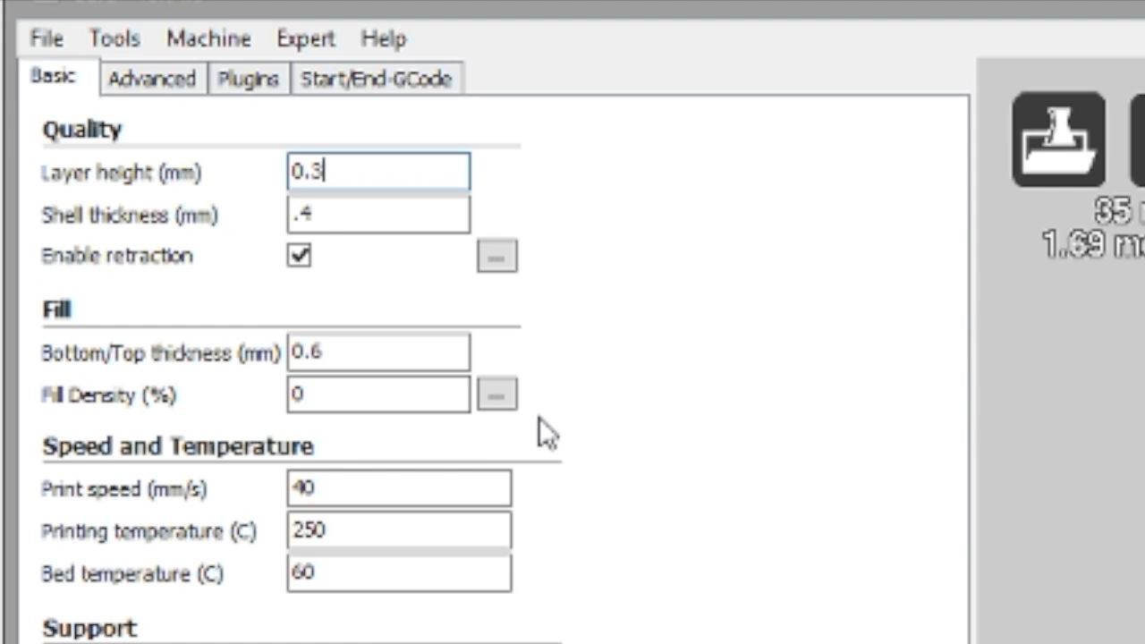
pyautogui.click(398, 572)
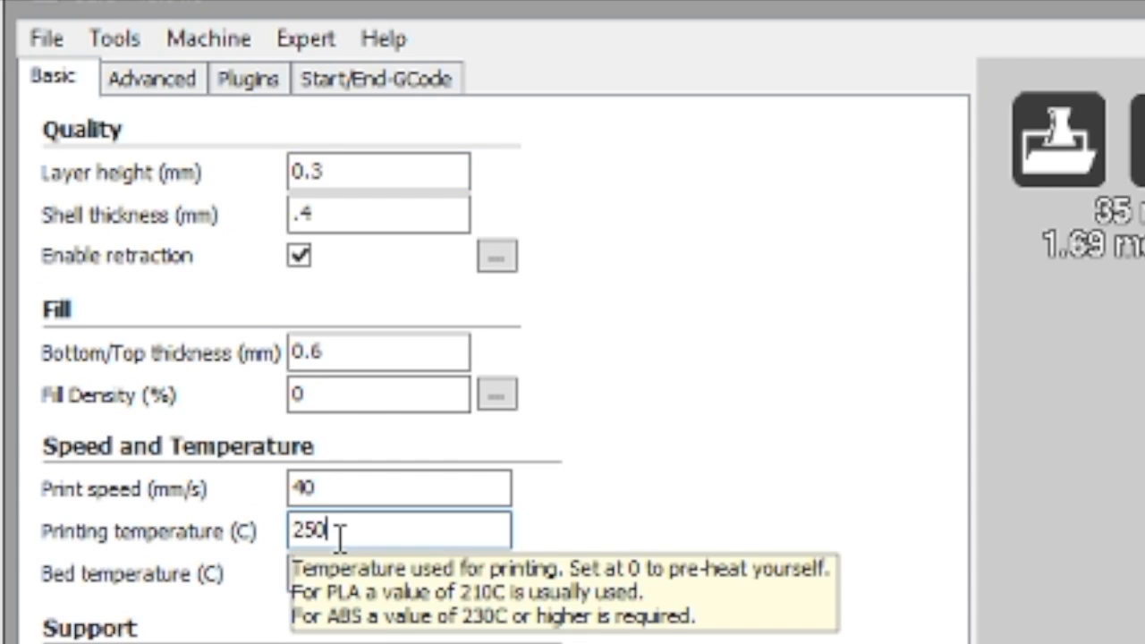
pyautogui.press('BackSpace')
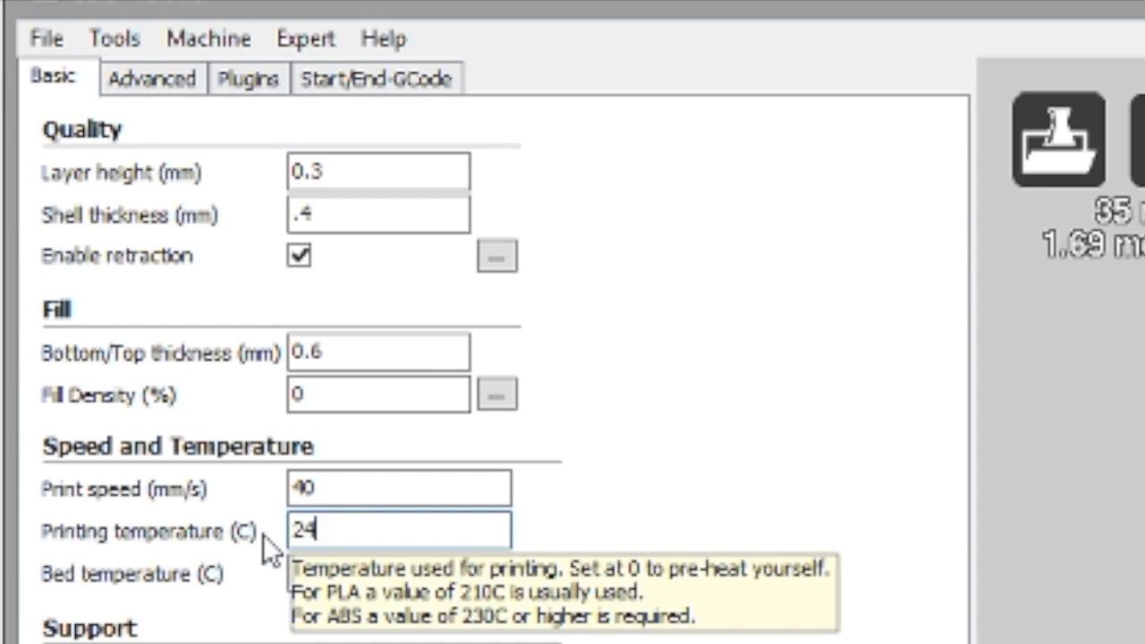
pyautogui.write('0')
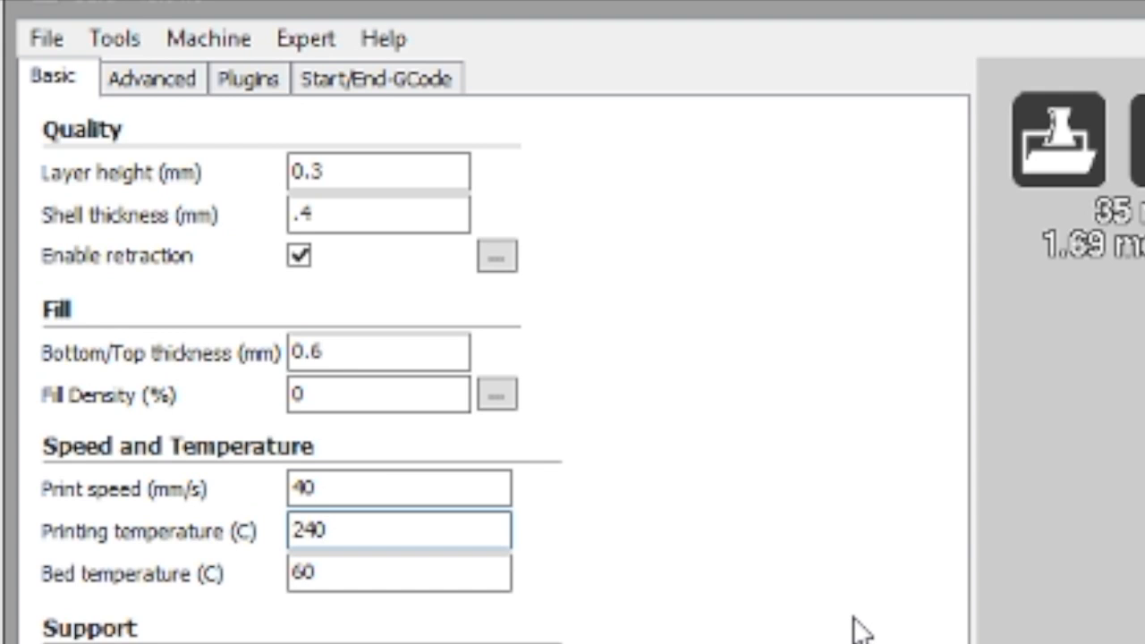
pyautogui.moveTo(517, 374)
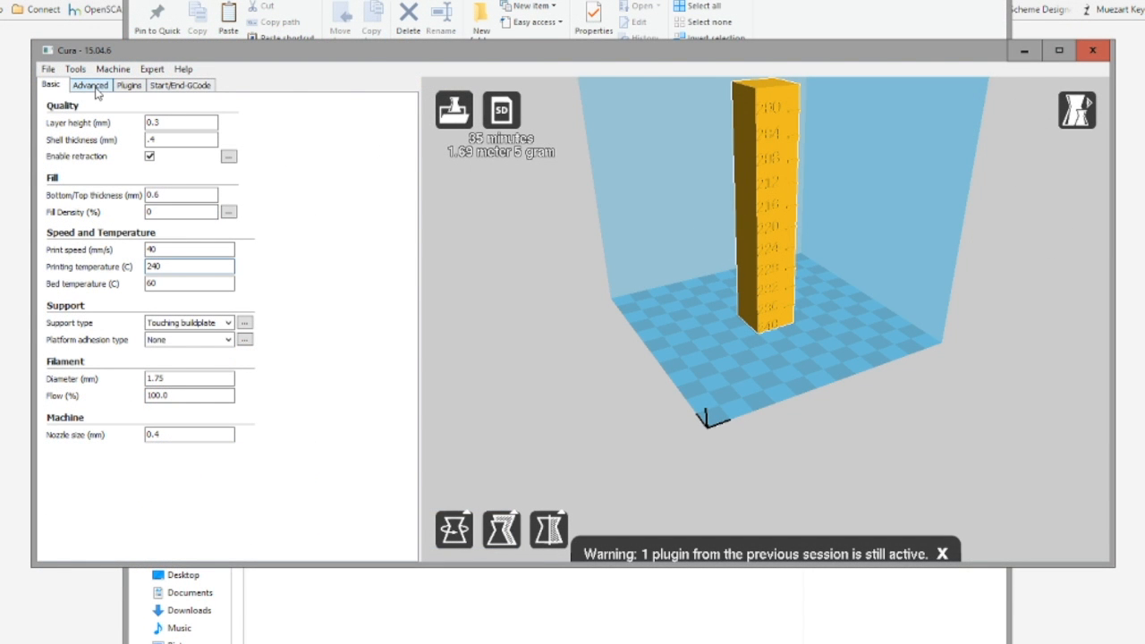
# - Re-add Vary Temperature with Height with initial nozzle temperature 240, then maximize Cura
pyautogui.click(188, 266)
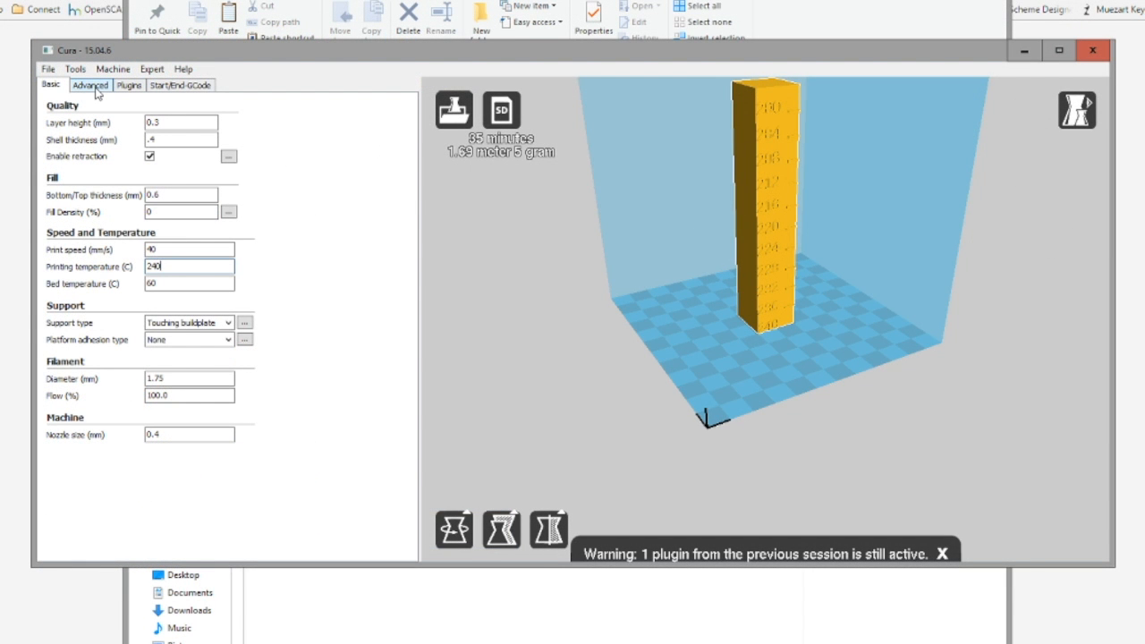
pyautogui.click(129, 85)
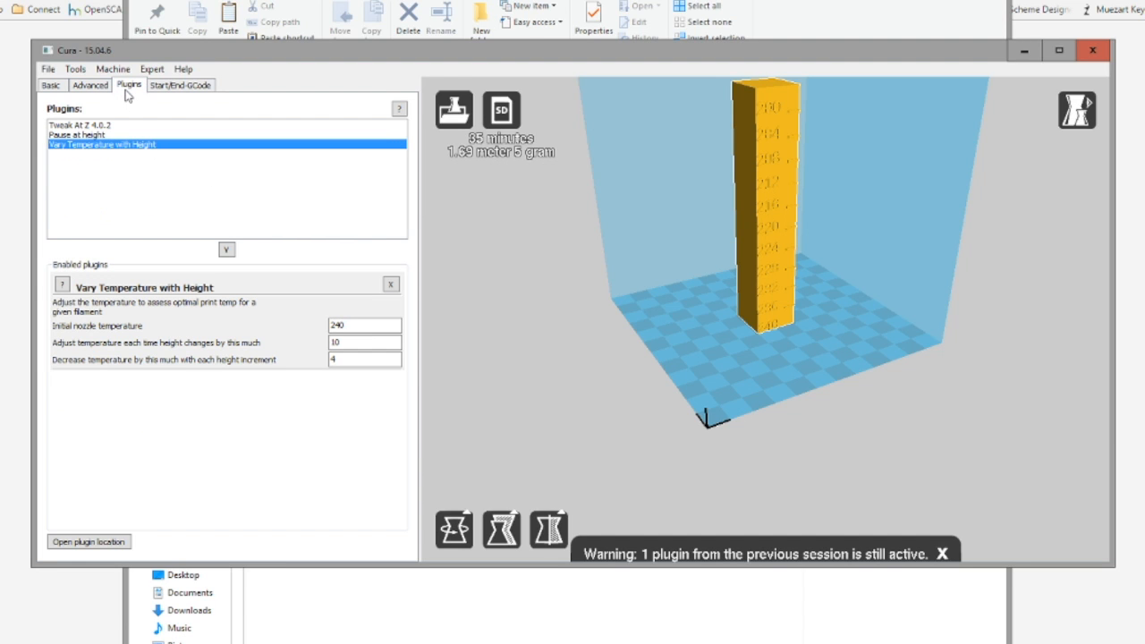
pyautogui.moveTo(133, 149)
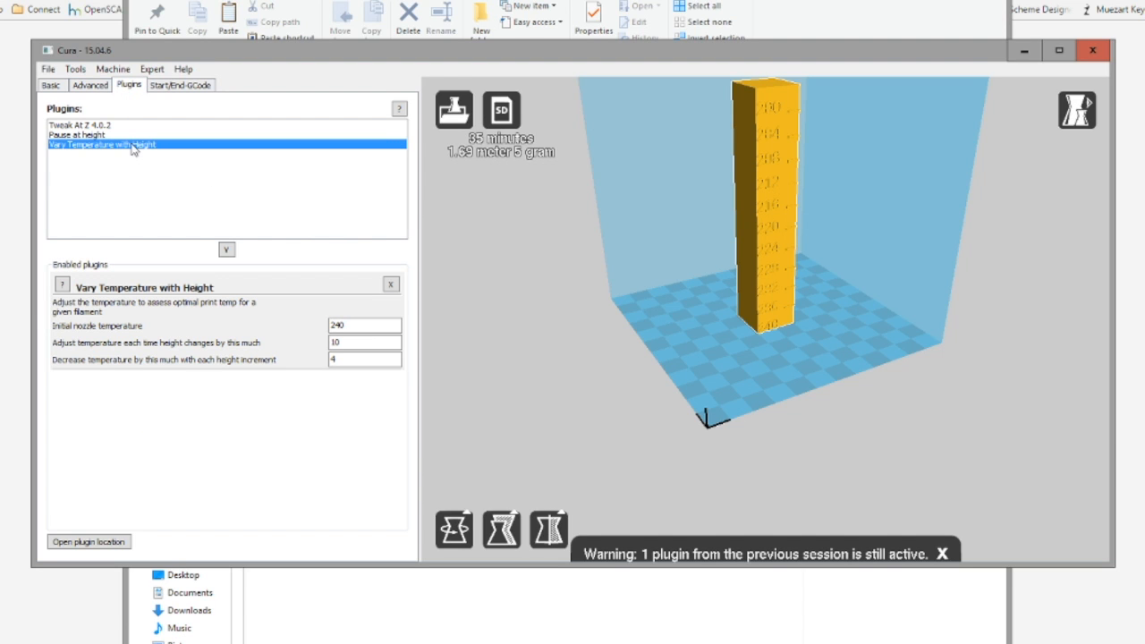
pyautogui.moveTo(195, 163)
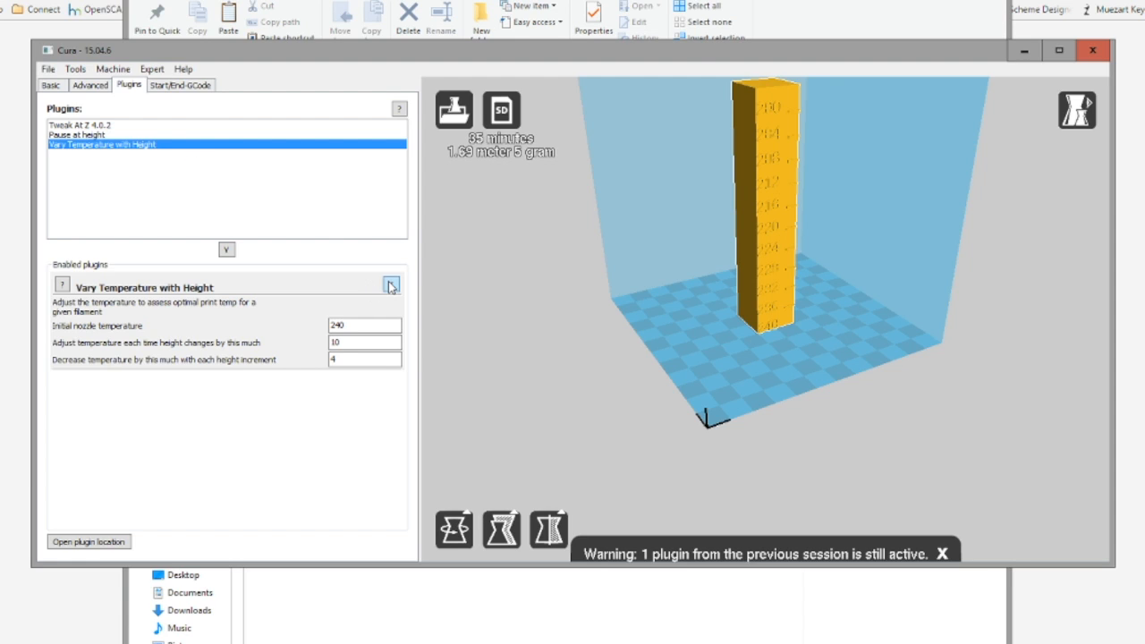
pyautogui.click(390, 285)
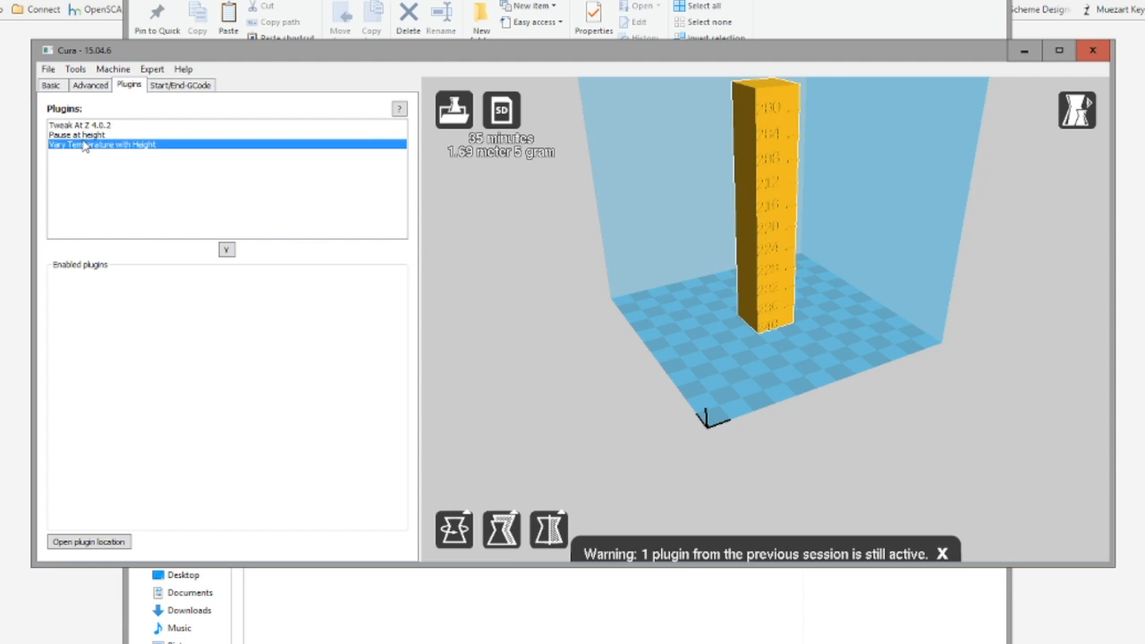
pyautogui.moveTo(85, 149)
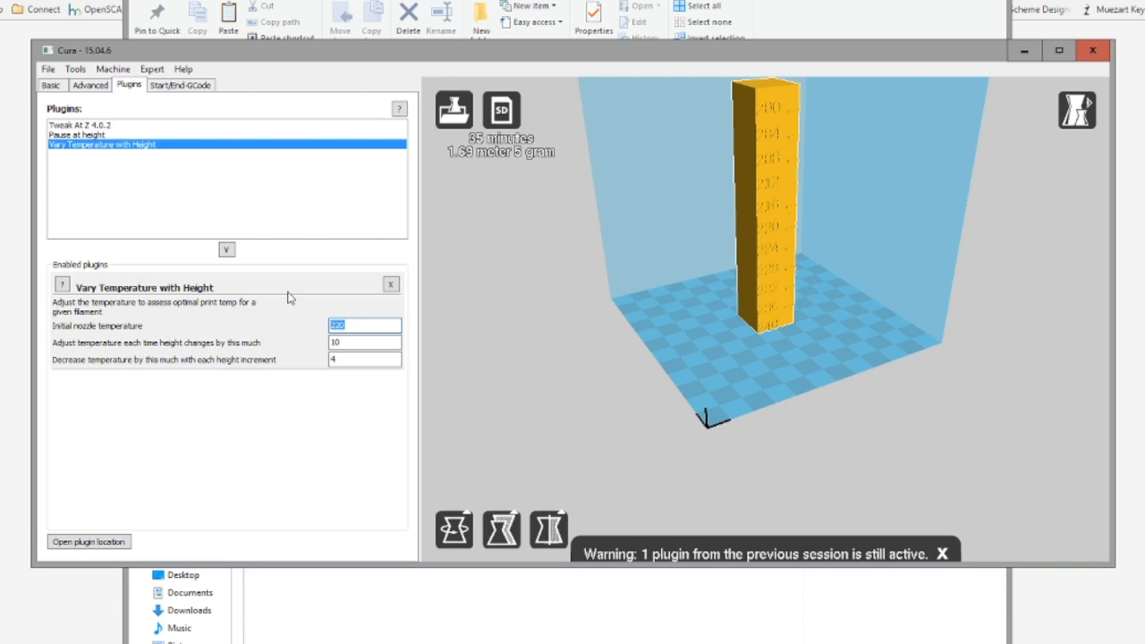
pyautogui.write('240')
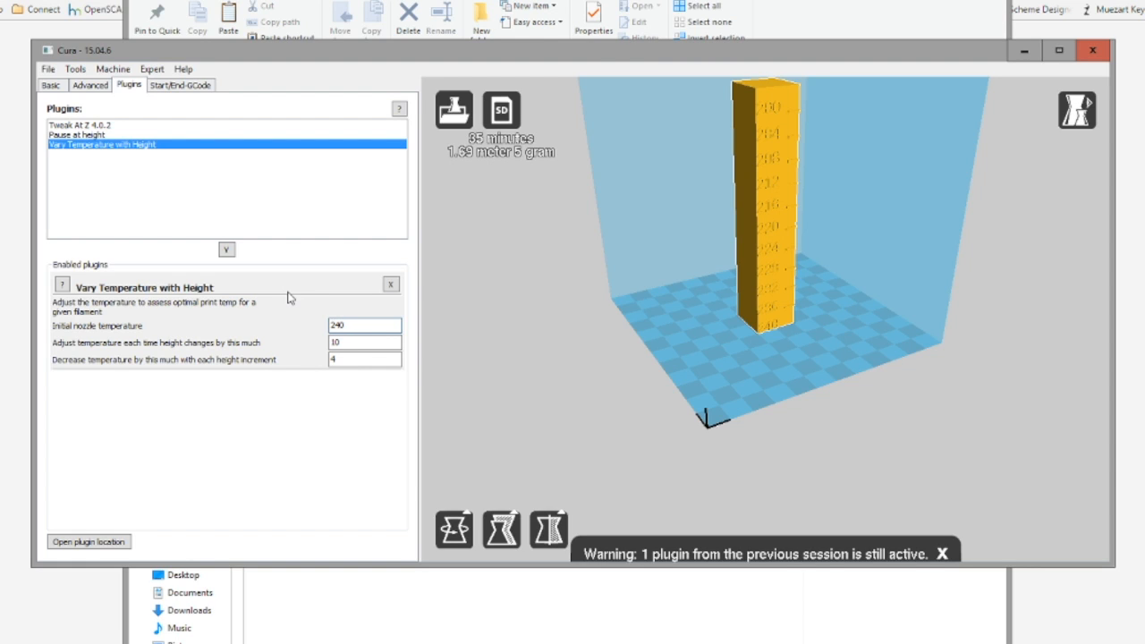
pyautogui.moveTo(588, 385)
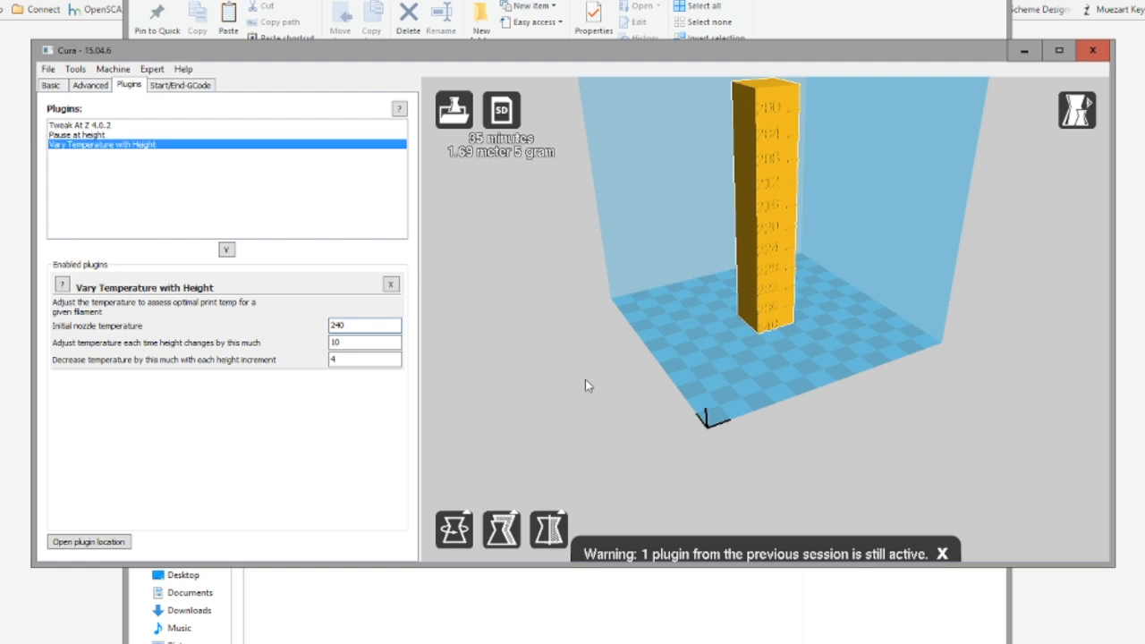
pyautogui.moveTo(1036, 40)
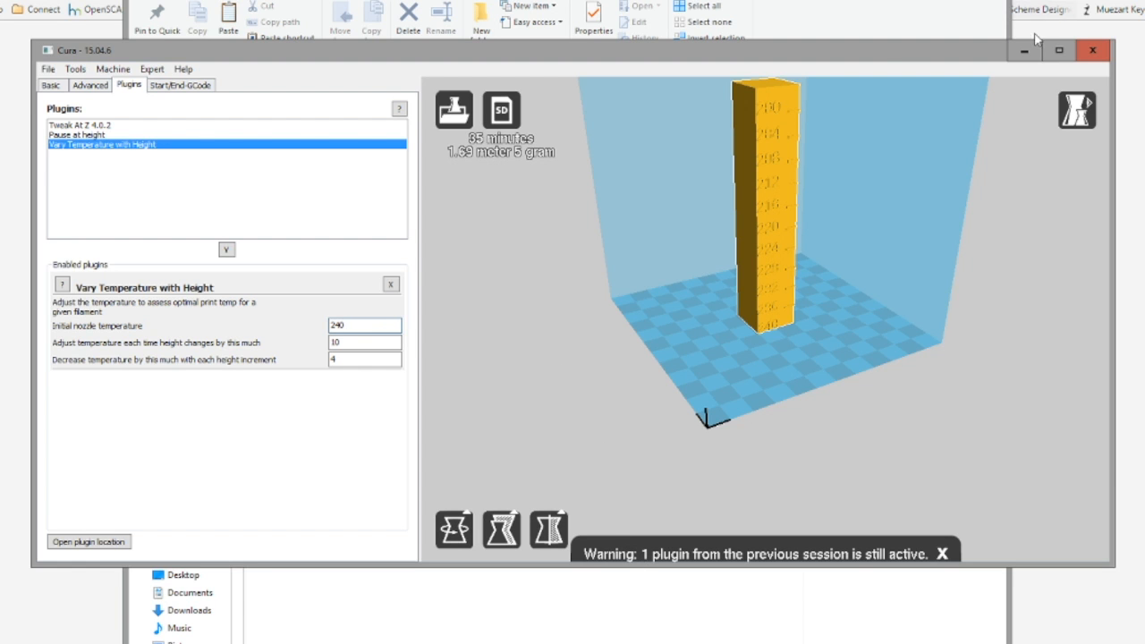
pyautogui.click(1057, 50)
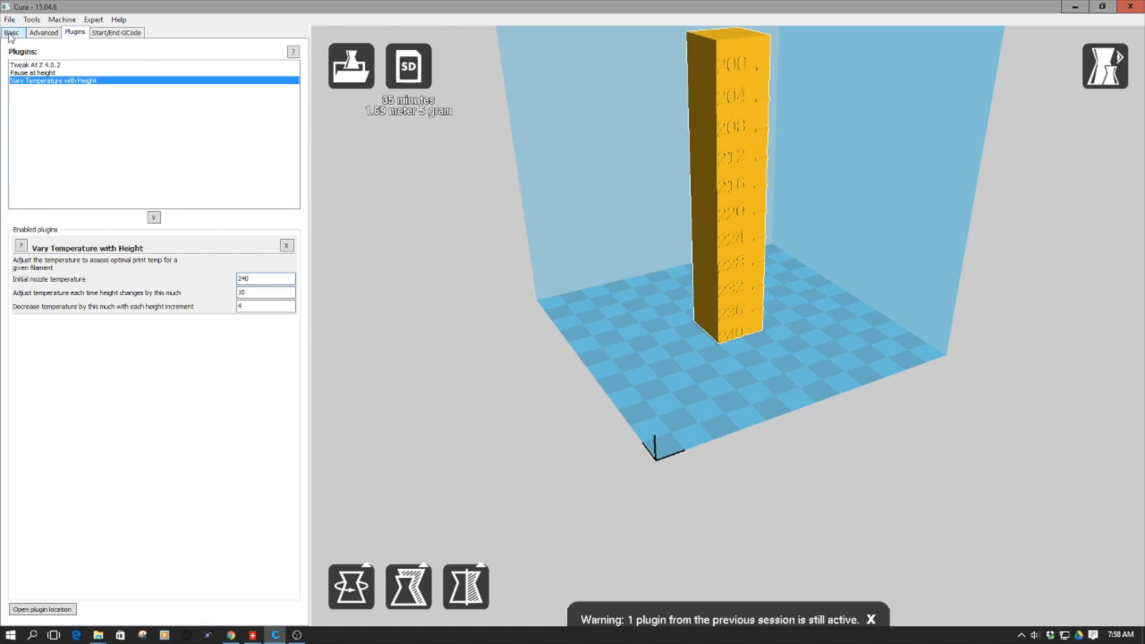
# - Return to Basic settings showing 0.3 mm layer height and 240 °C printing temperature
pyautogui.click(11, 32)
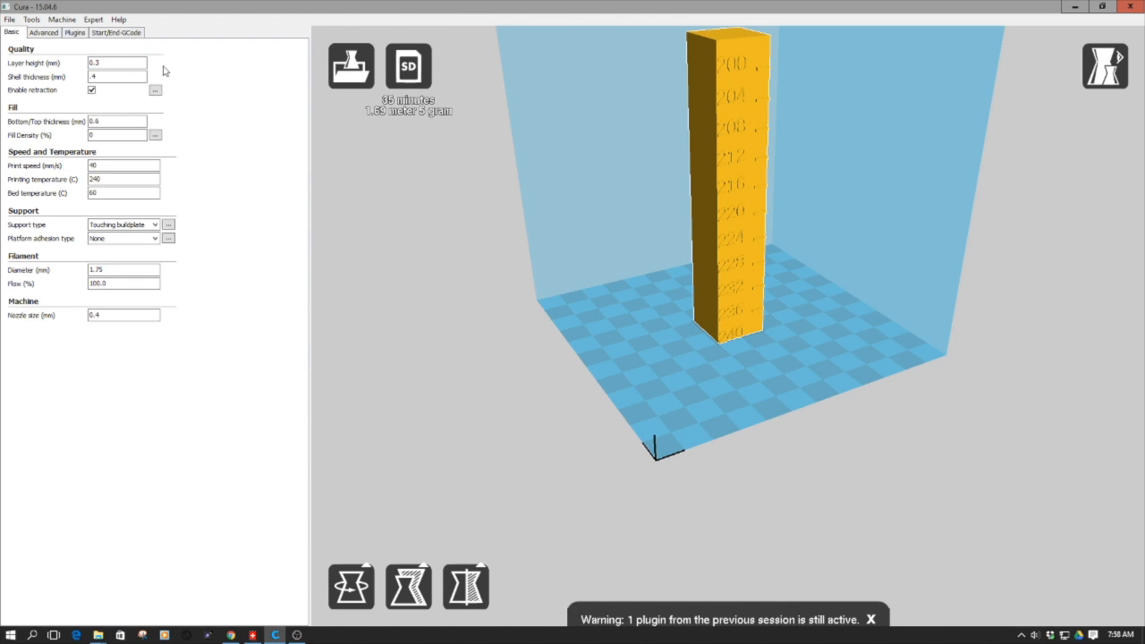
pyautogui.moveTo(116, 76)
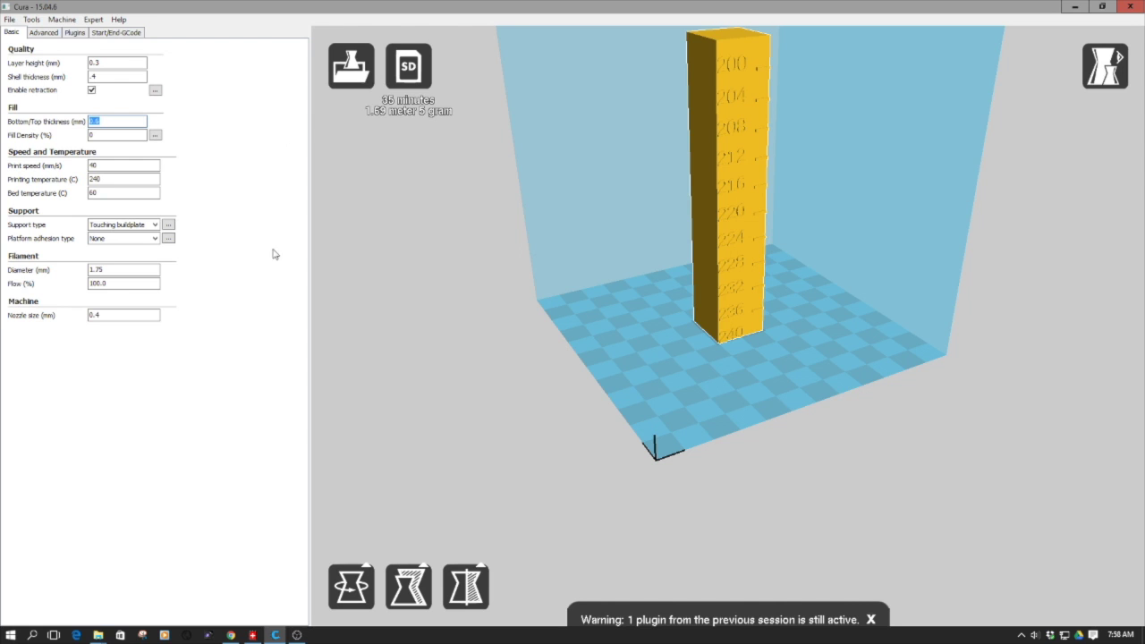
# - Scroll Thingiverse's Thing Details to the Print Settings notes: single wall, zero infill, no top
pyautogui.click(231, 635)
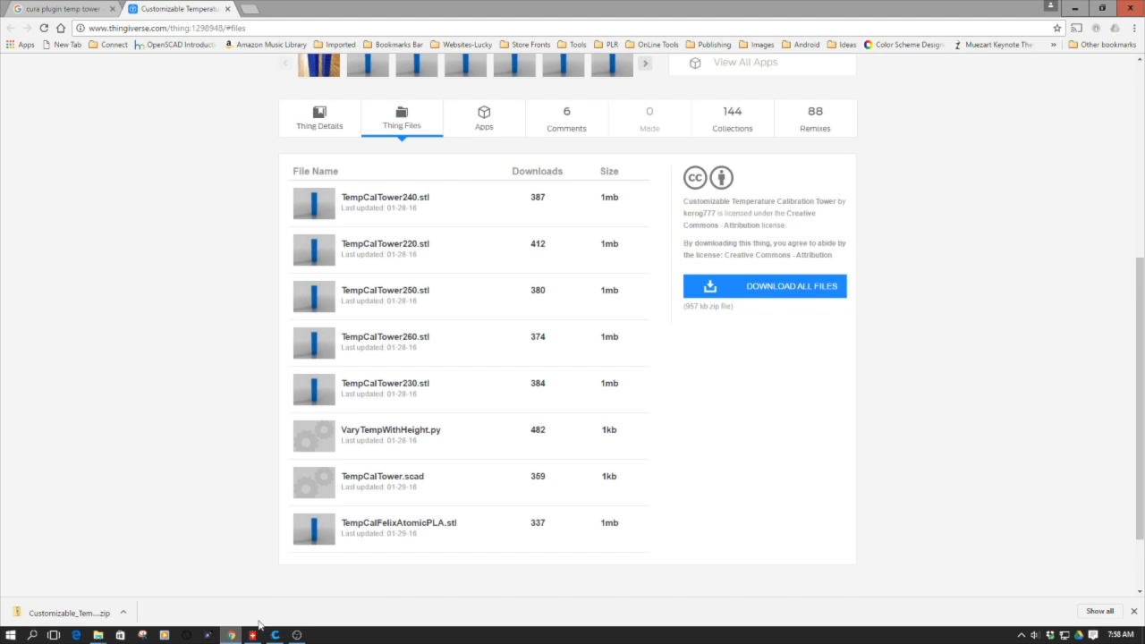
pyautogui.scroll(3)
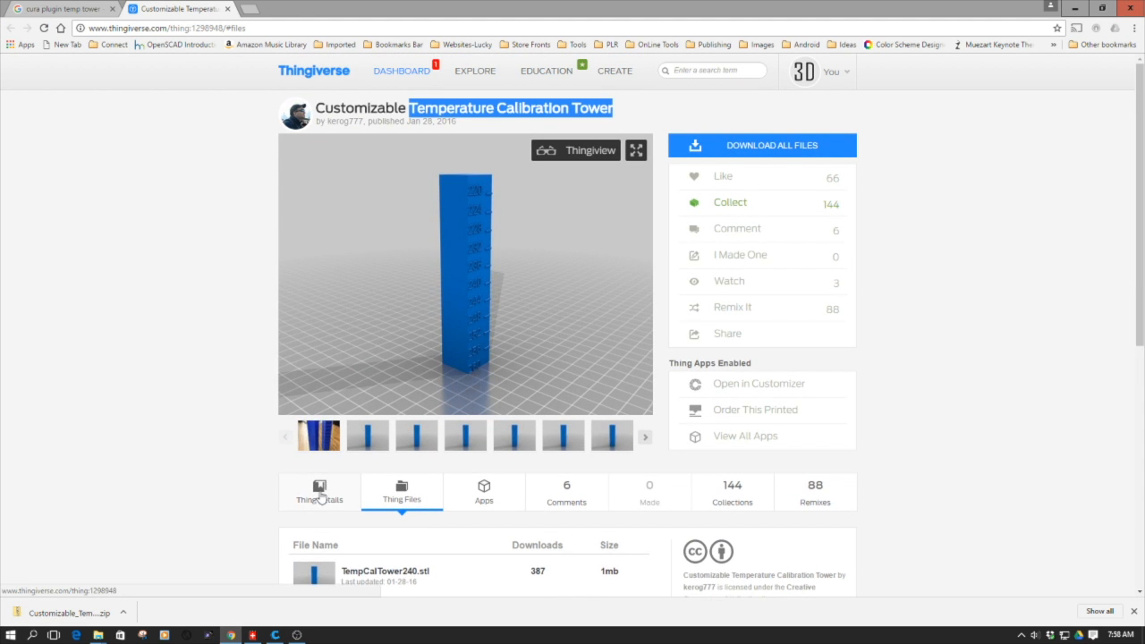
pyautogui.scroll(-3)
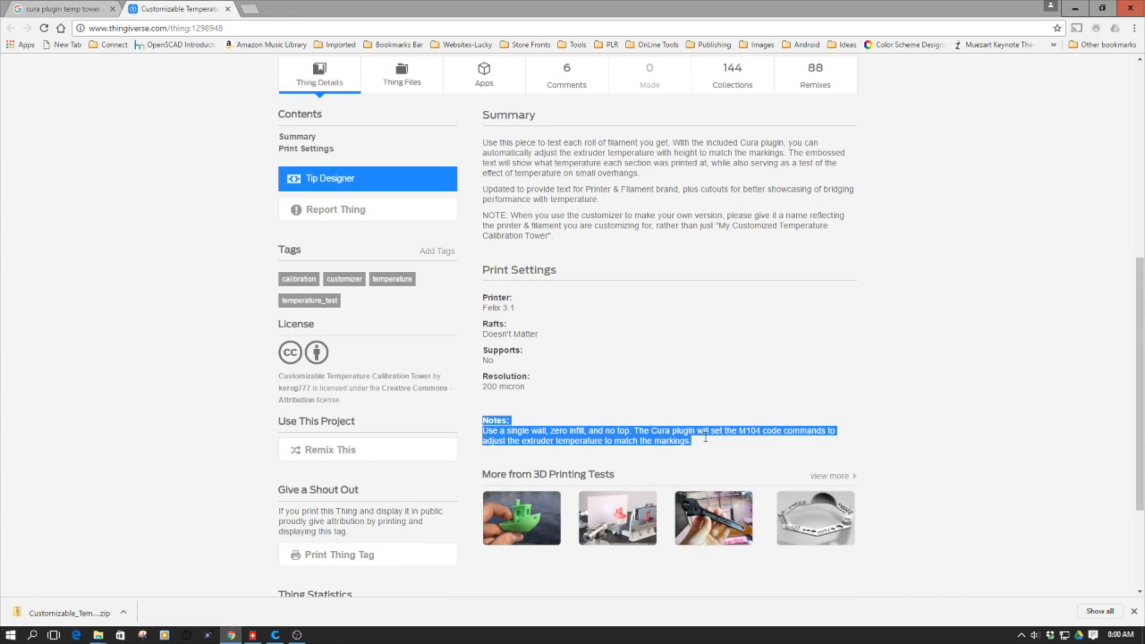
pyautogui.moveTo(723, 453)
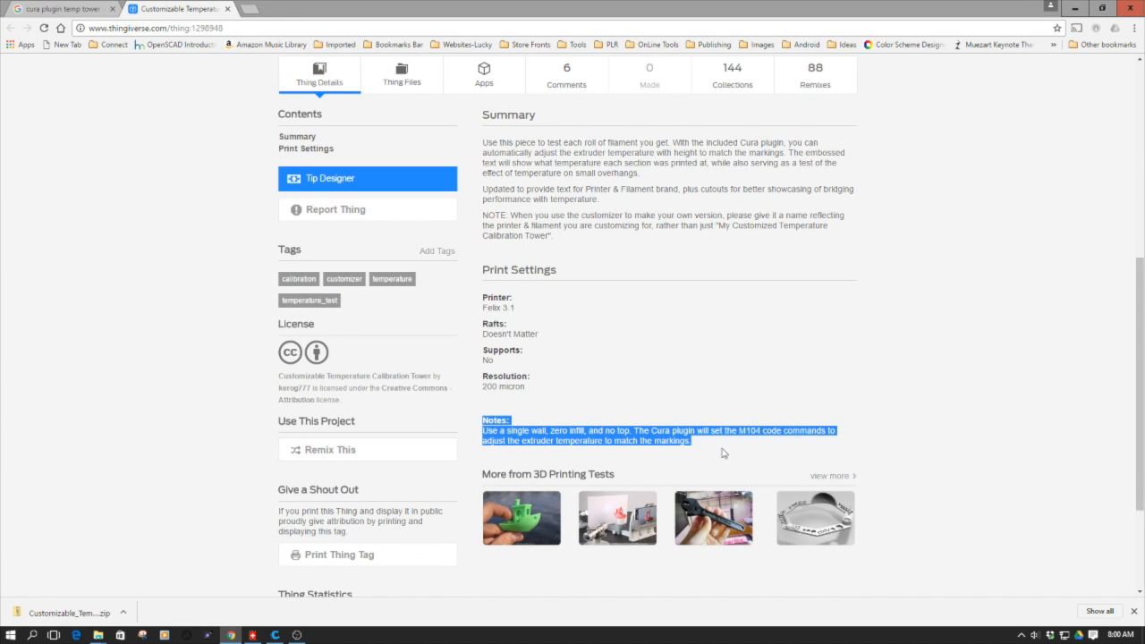
pyautogui.moveTo(525, 389)
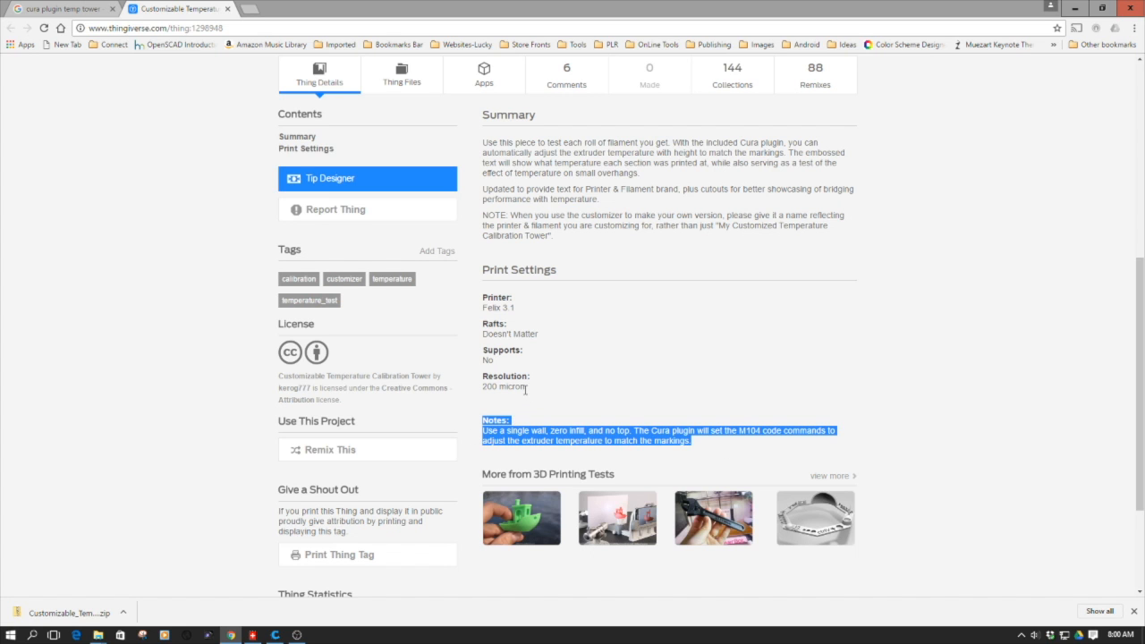
pyautogui.scroll(3)
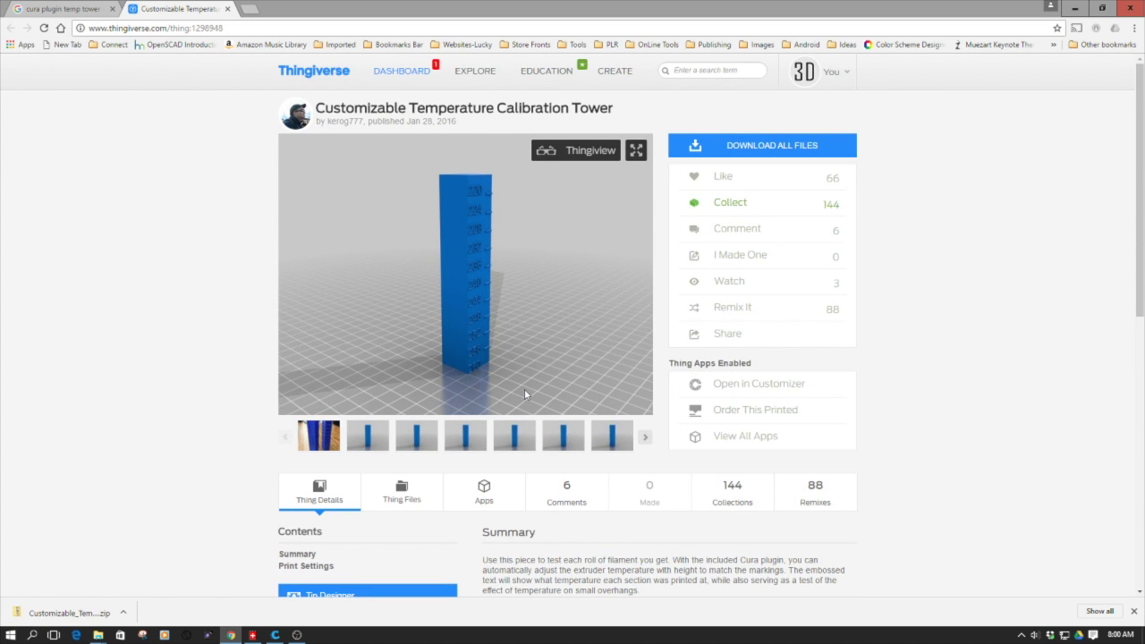
pyautogui.scroll(-3)
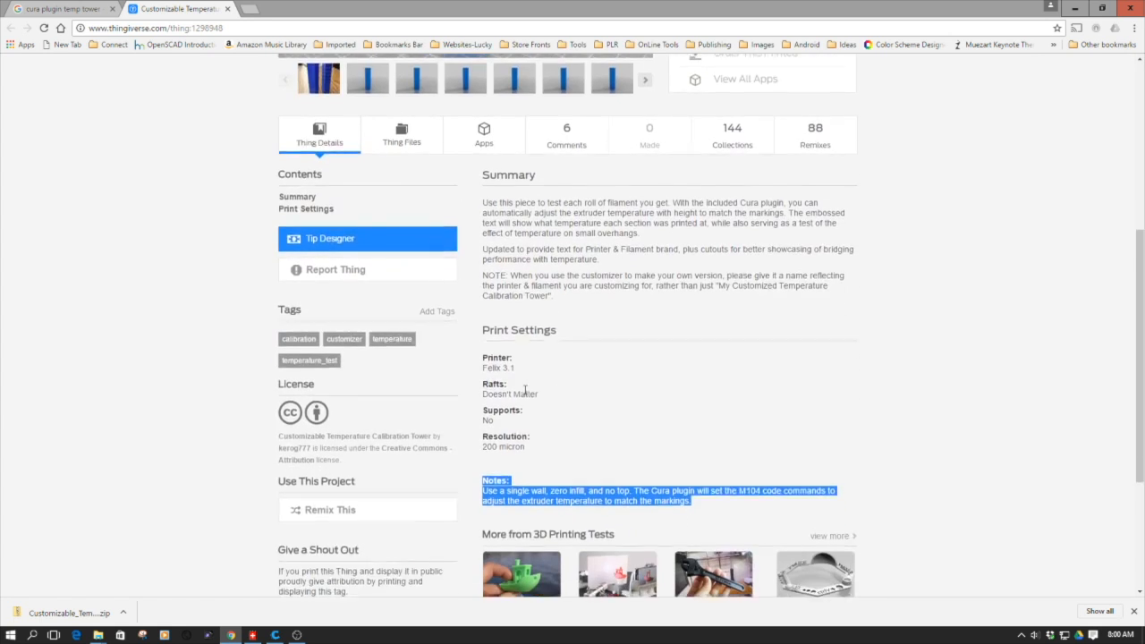
pyautogui.scroll(-3)
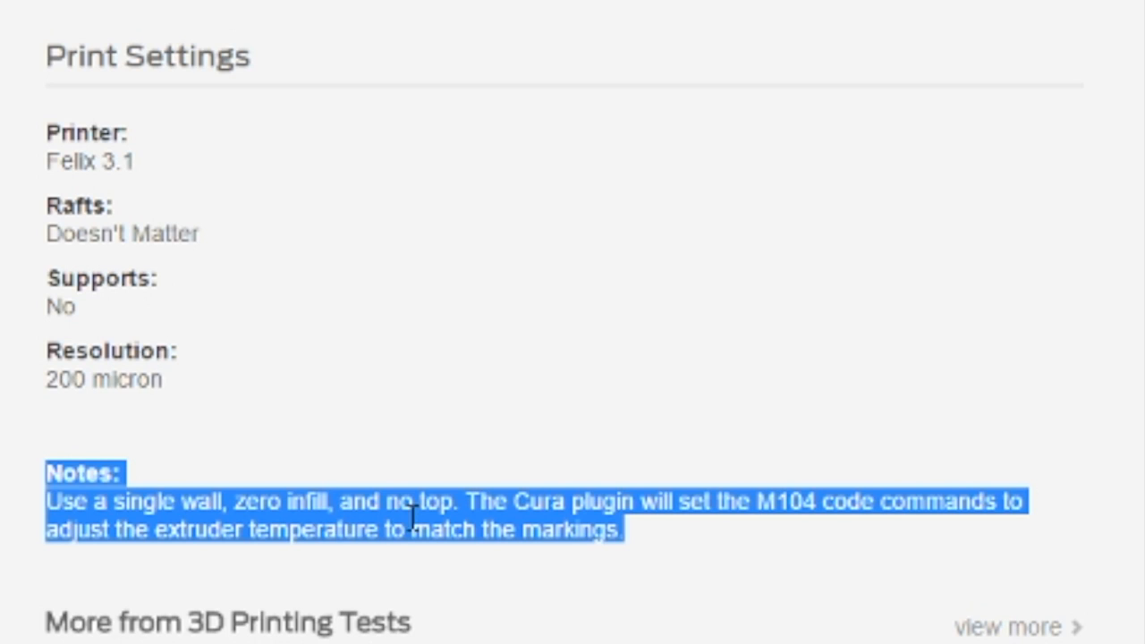
pyautogui.moveTo(815, 493)
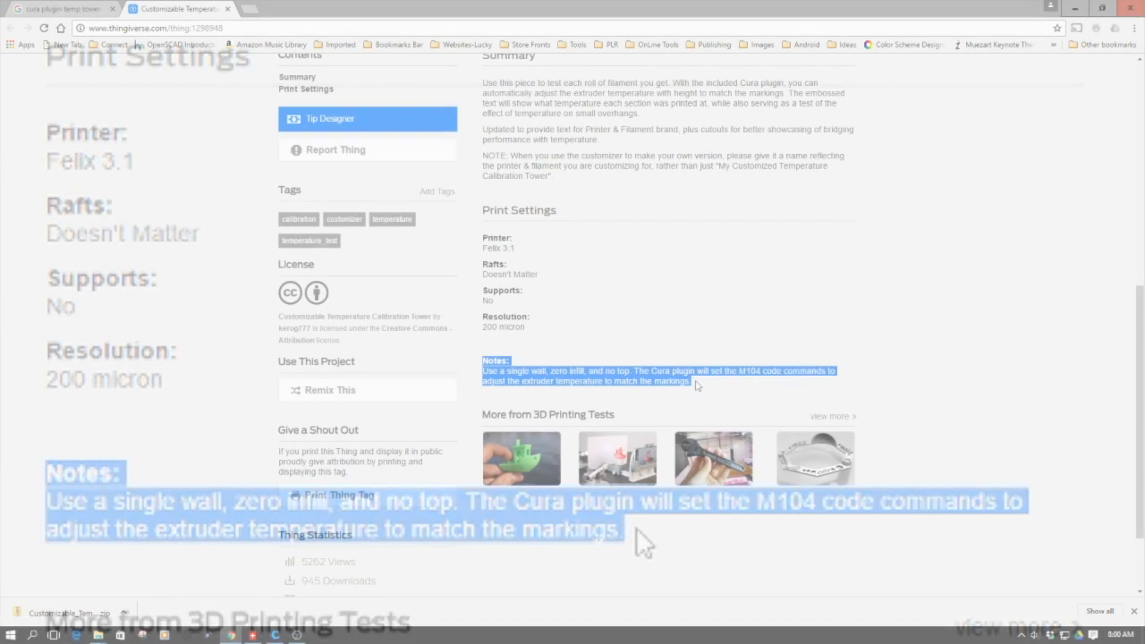
pyautogui.scroll(3)
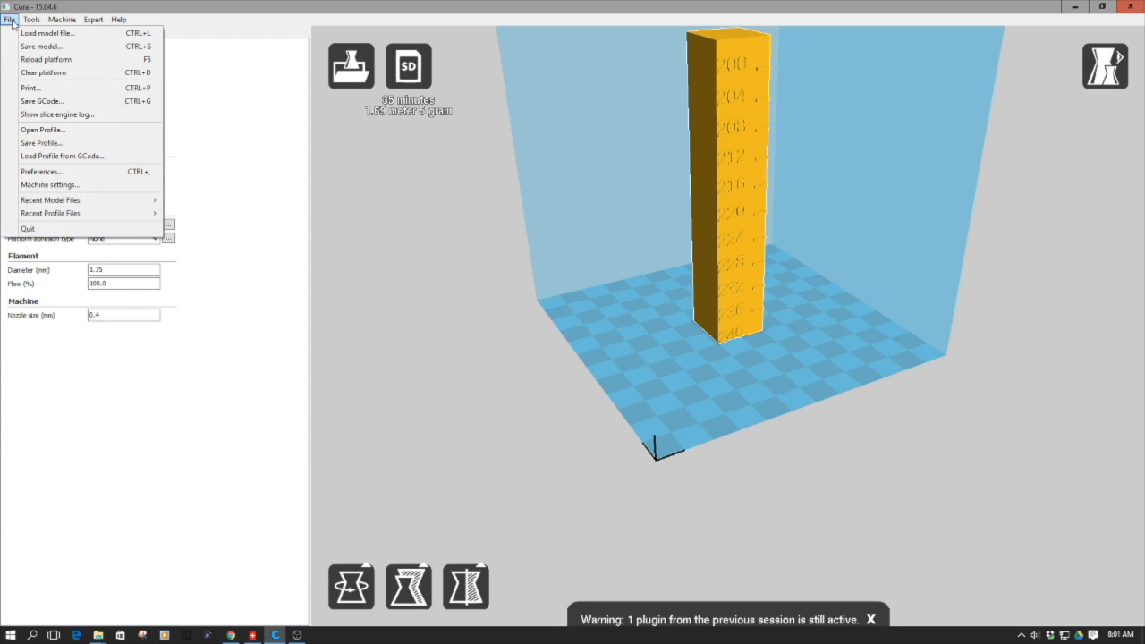
# - Save the GCode as TempCalTower240.gcode onto the PRINTER (I:) drive
pyautogui.click(42, 100)
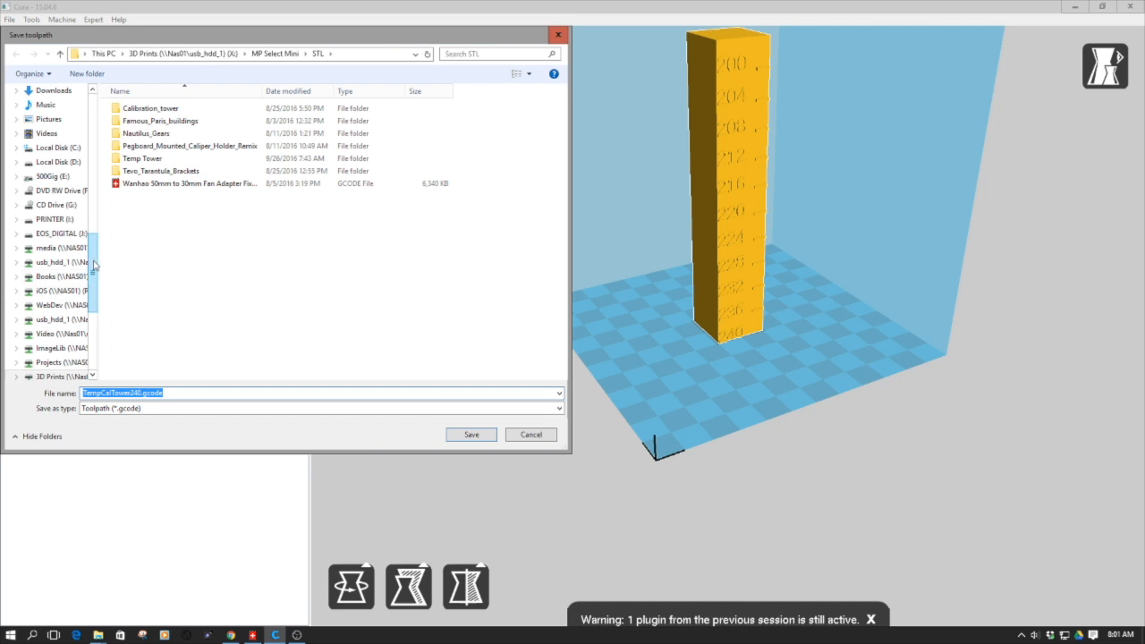
pyautogui.scroll(-3)
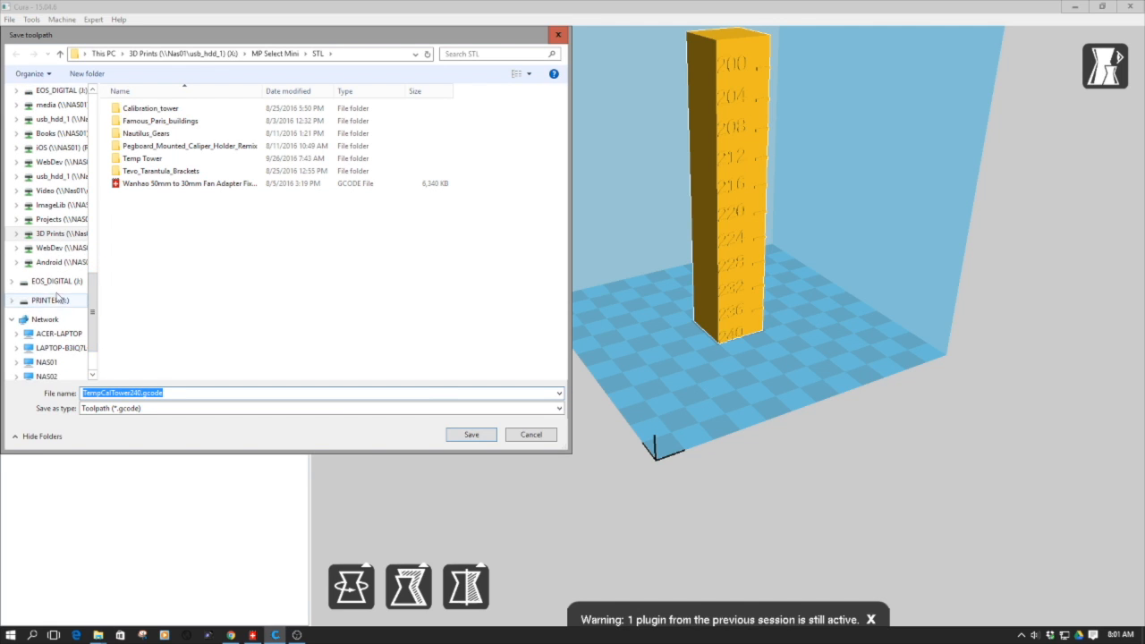
pyautogui.click(45, 299)
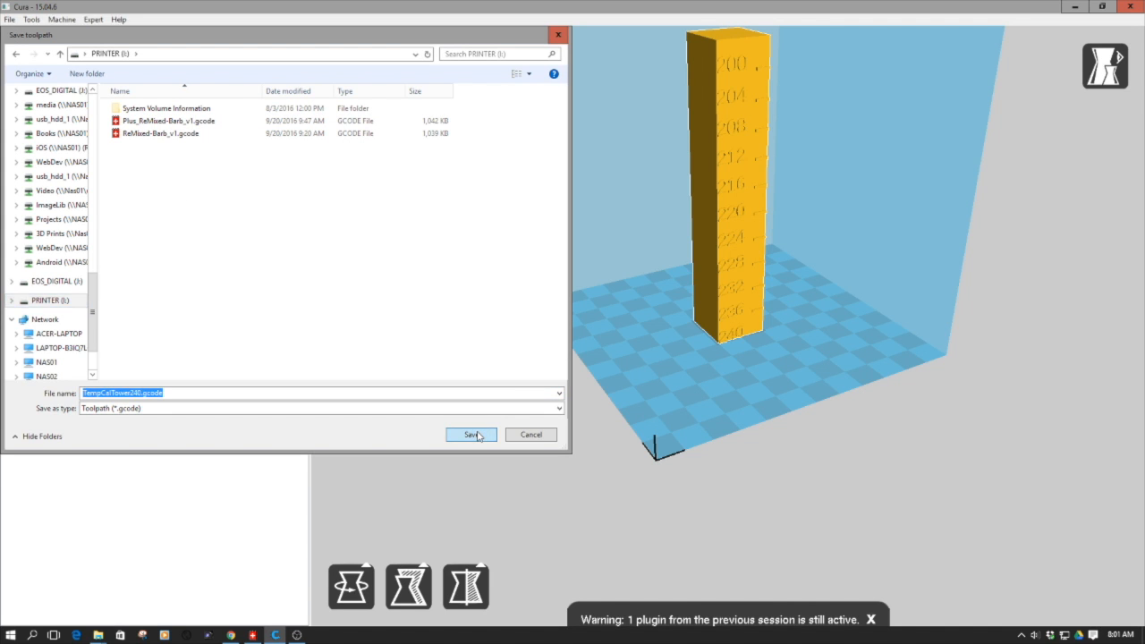
pyautogui.click(471, 434)
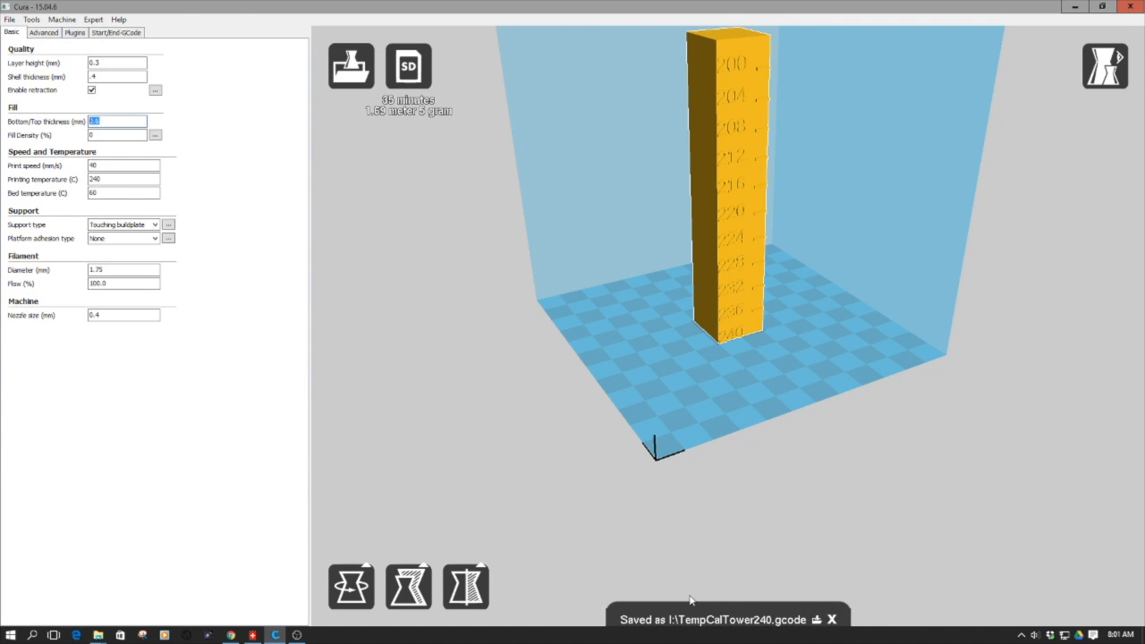
pyautogui.moveTo(439, 353)
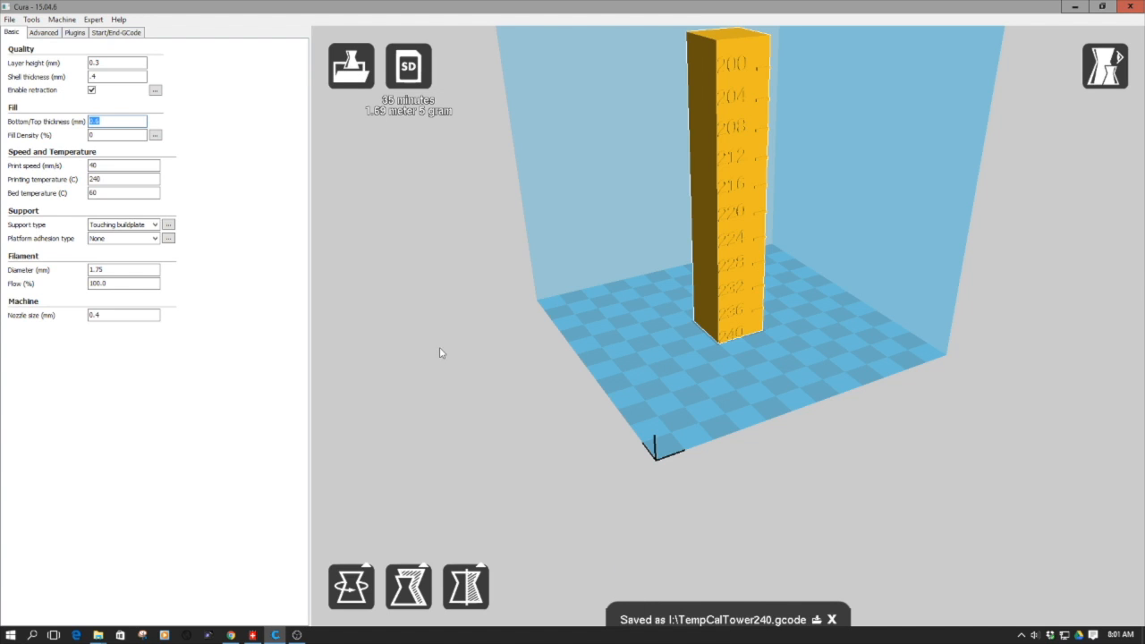
pyautogui.moveTo(401, 343)
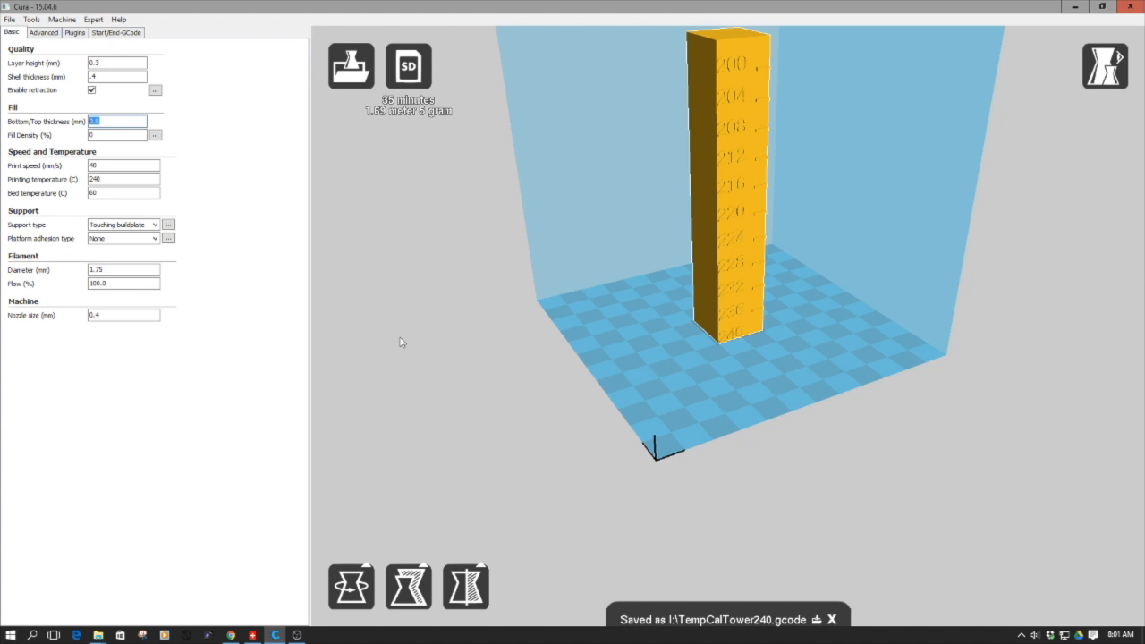